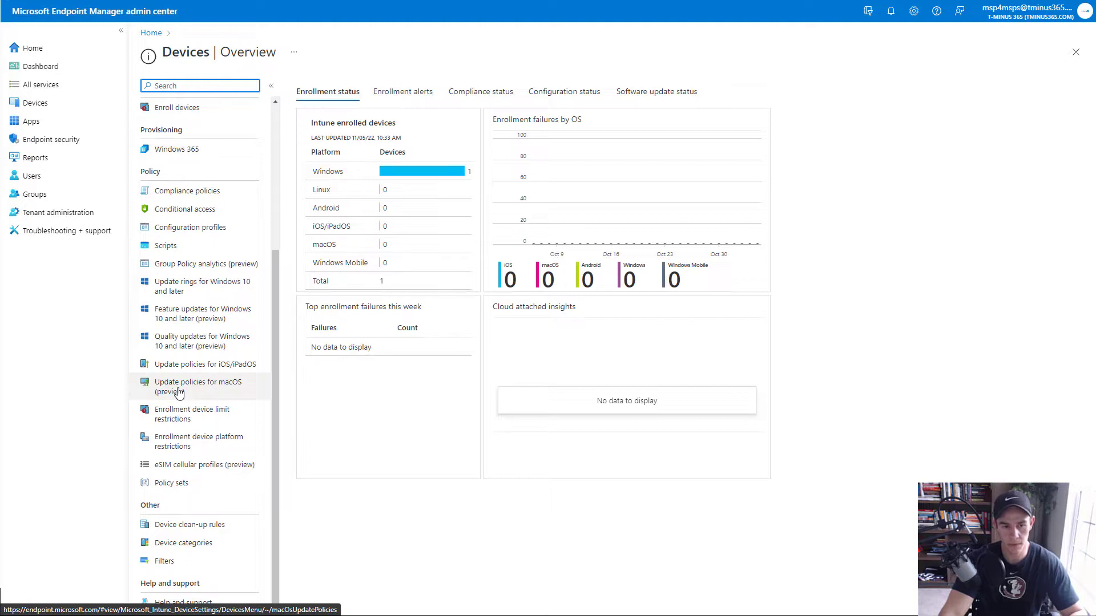
- Show the 'Update policies for macOS (preview)' list under Devices, currently empty
left_click(196, 386)
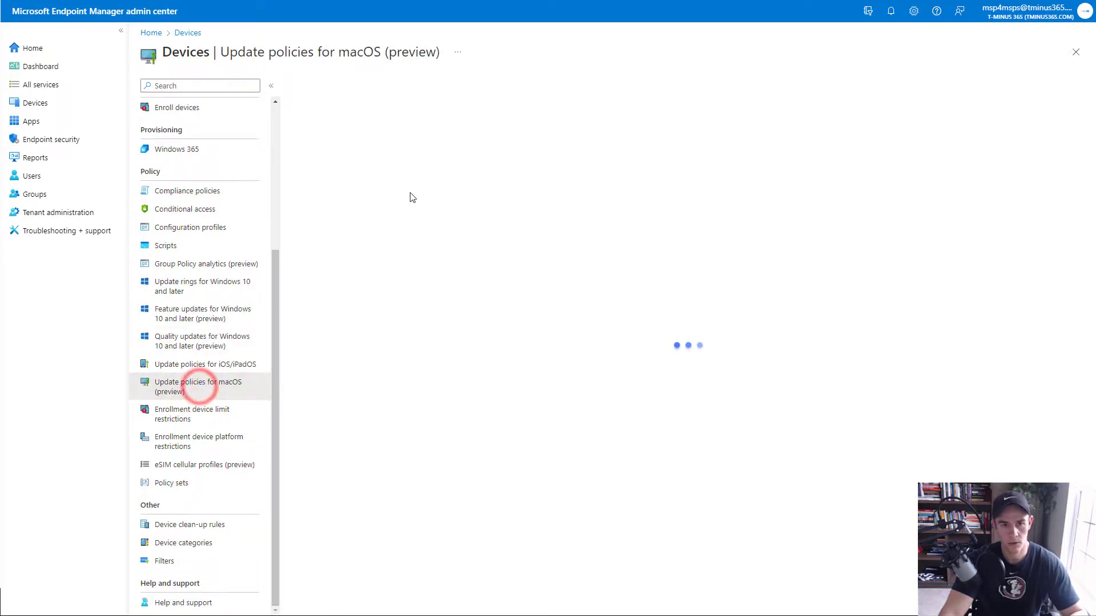
left_click(198, 386)
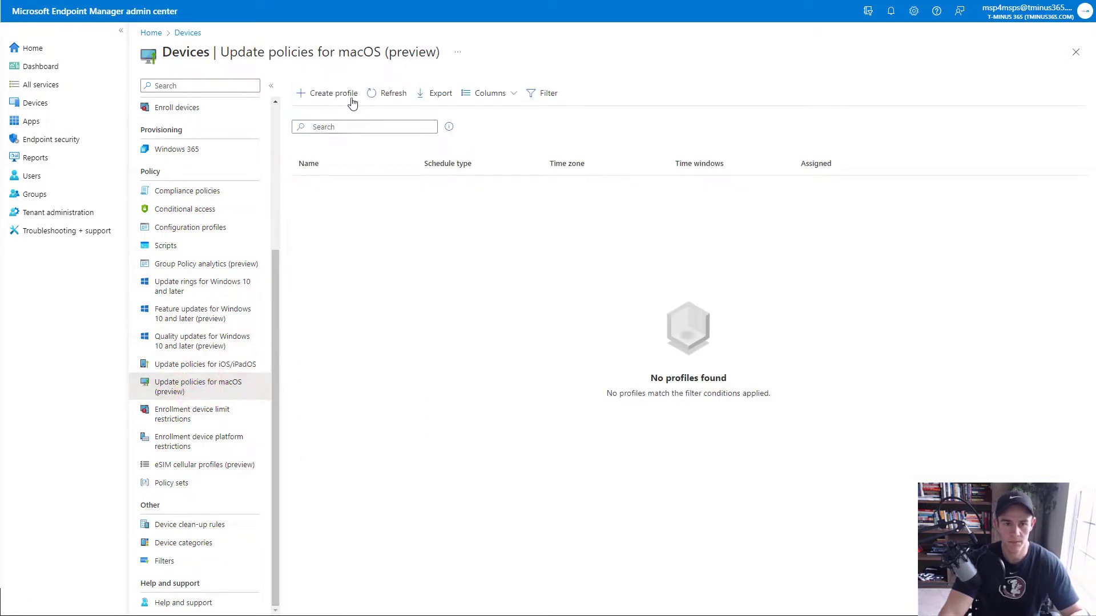
- Create a macOS update profile named Test and continue to Update policy settings
left_click(331, 94)
type("Test")
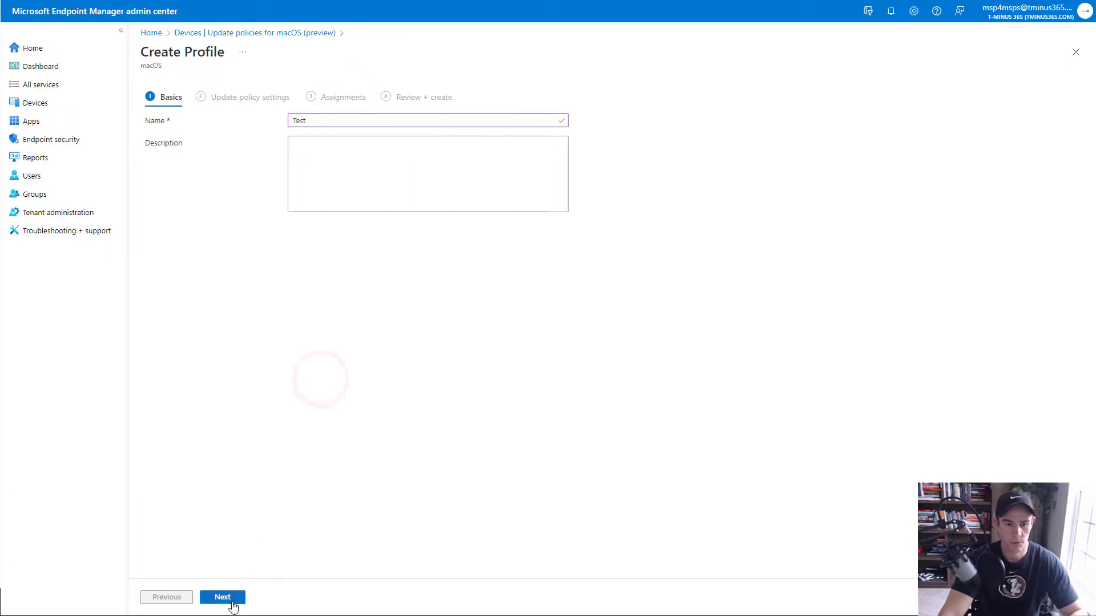
left_click(221, 597)
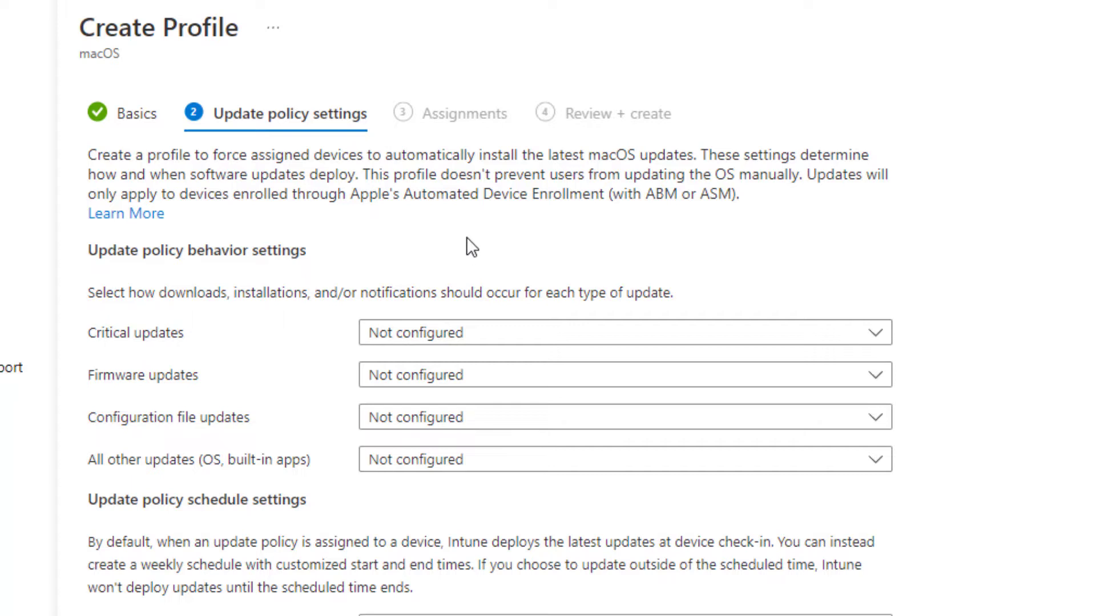
left_click_drag(278, 194, 541, 194)
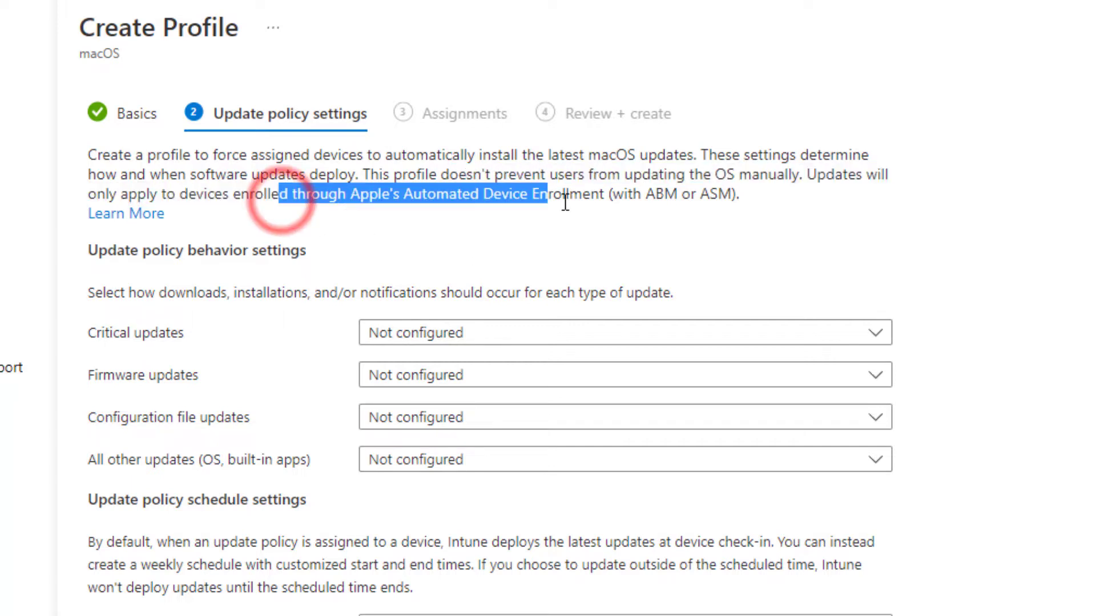
left_click(623, 229)
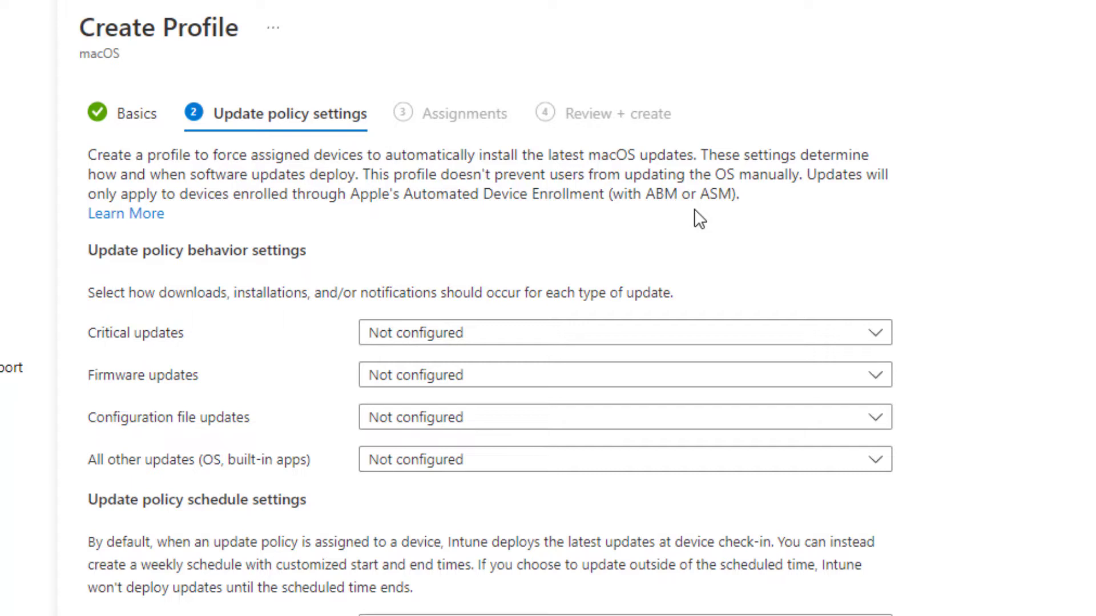
mouse_move(753, 294)
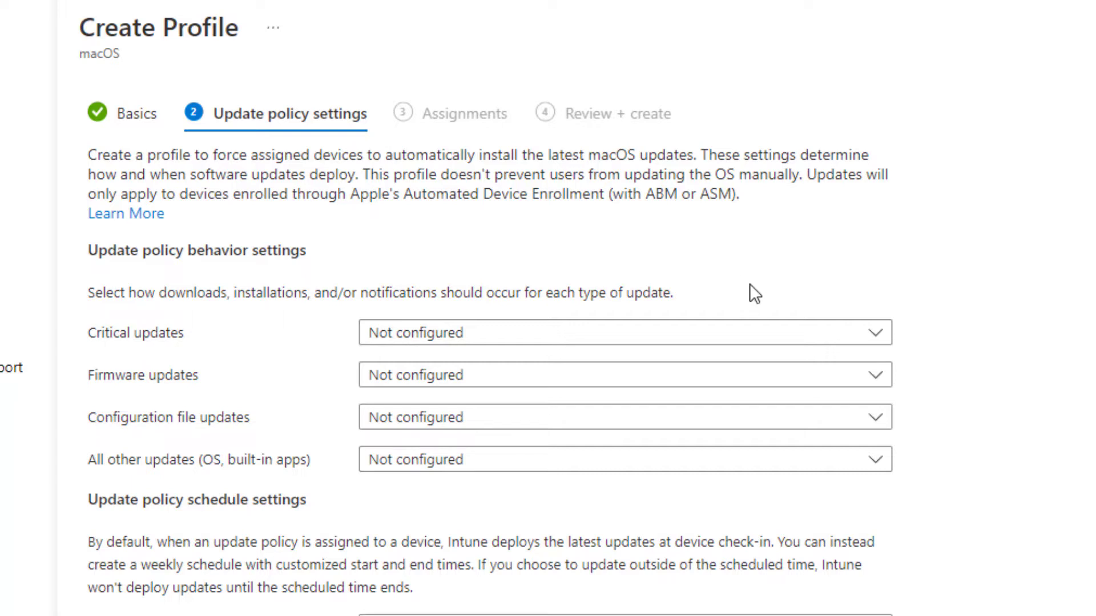
mouse_move(325, 505)
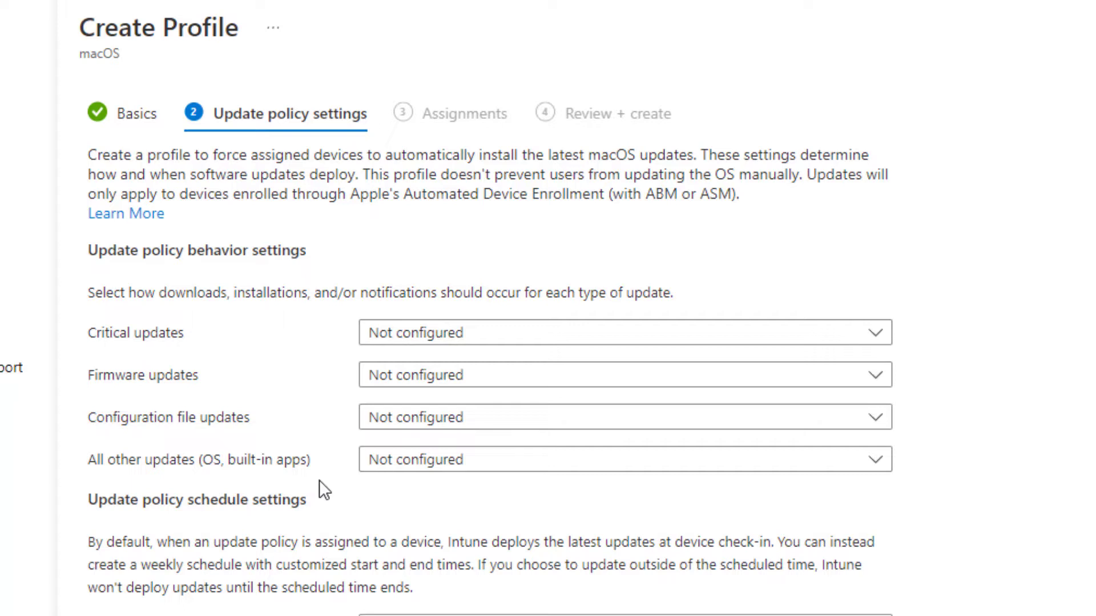
mouse_move(96, 355)
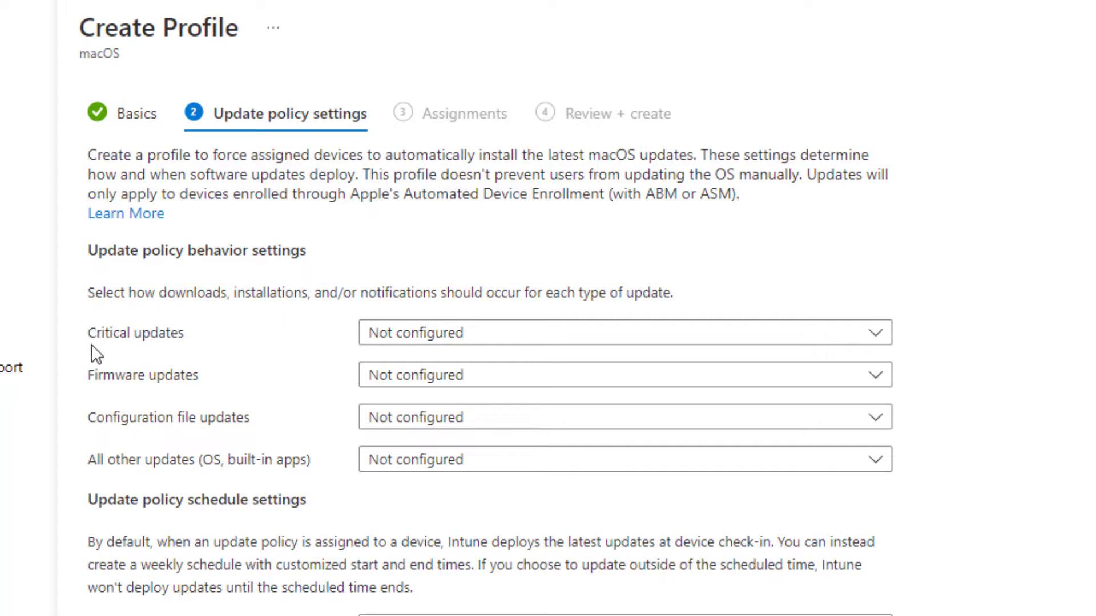
mouse_move(131, 361)
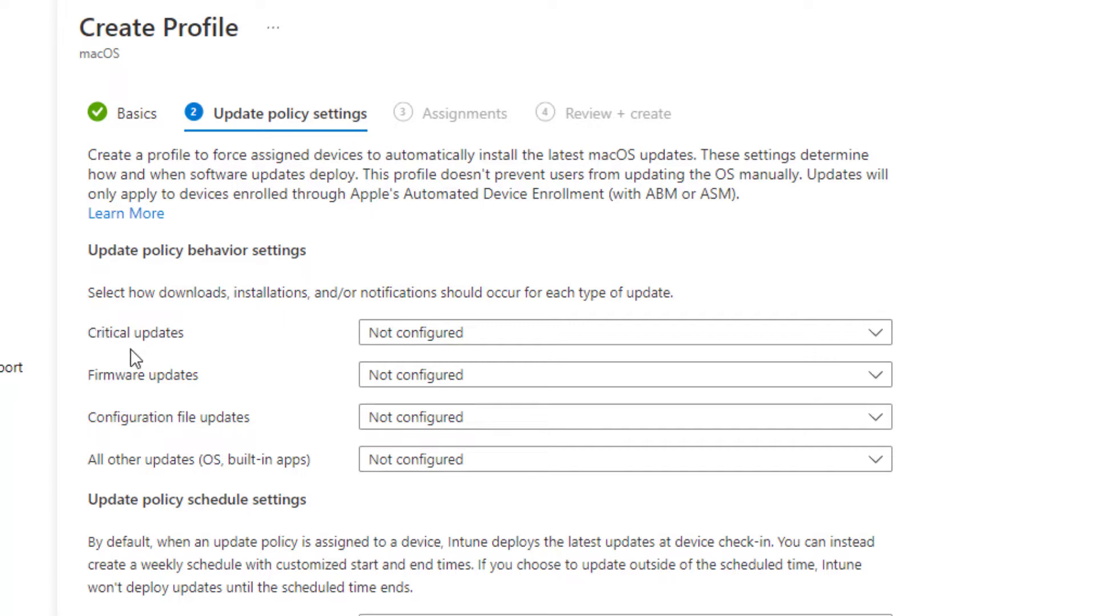
mouse_move(318, 425)
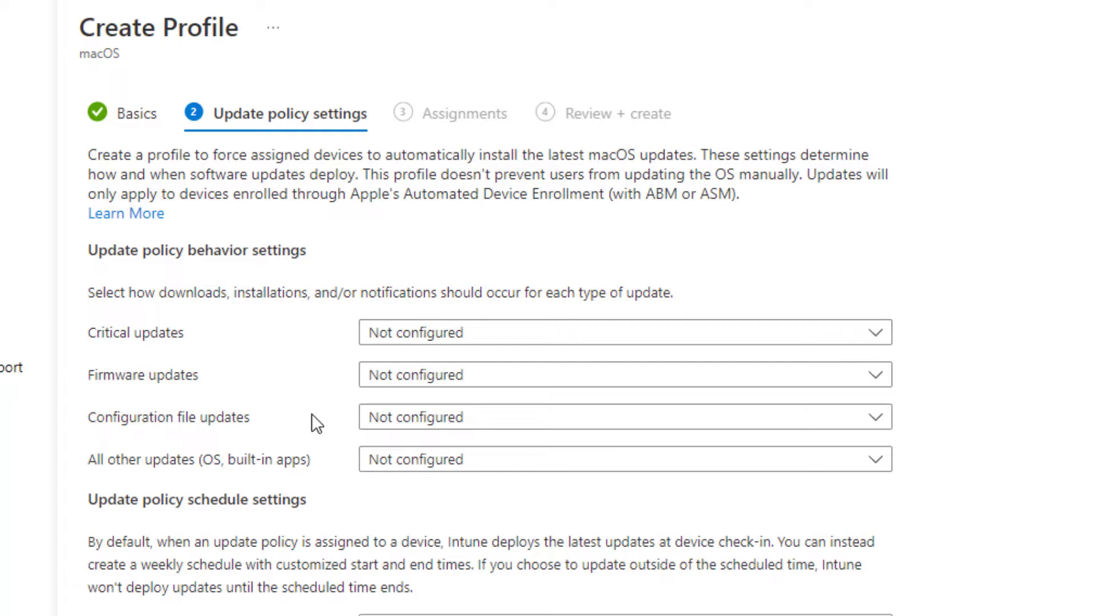
- Set Critical updates to Download and install in the Test profile
left_click(622, 333)
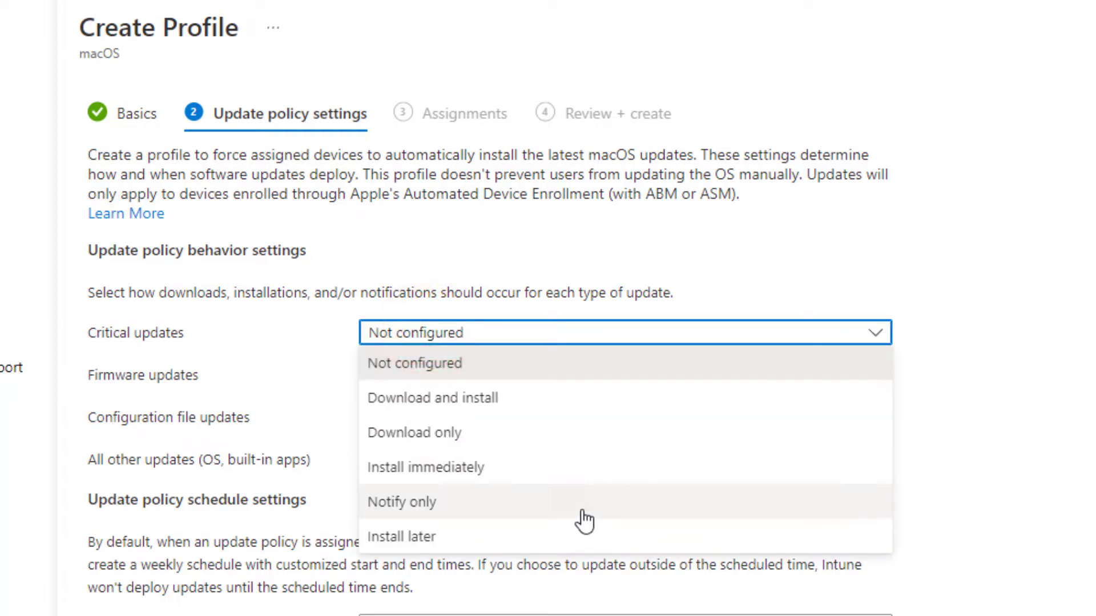
mouse_move(440, 472)
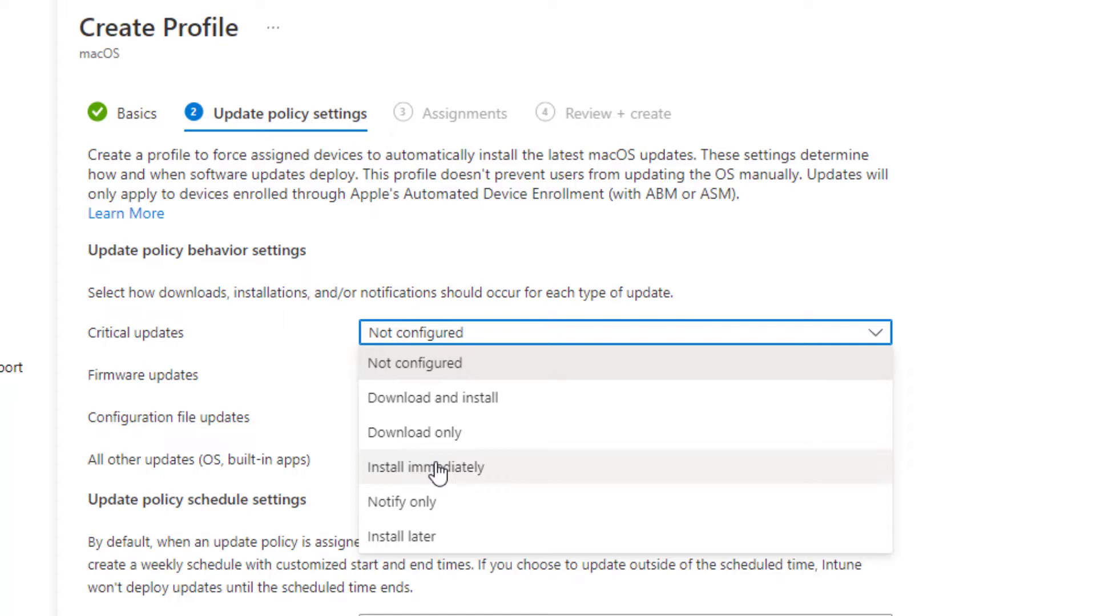
mouse_move(500, 429)
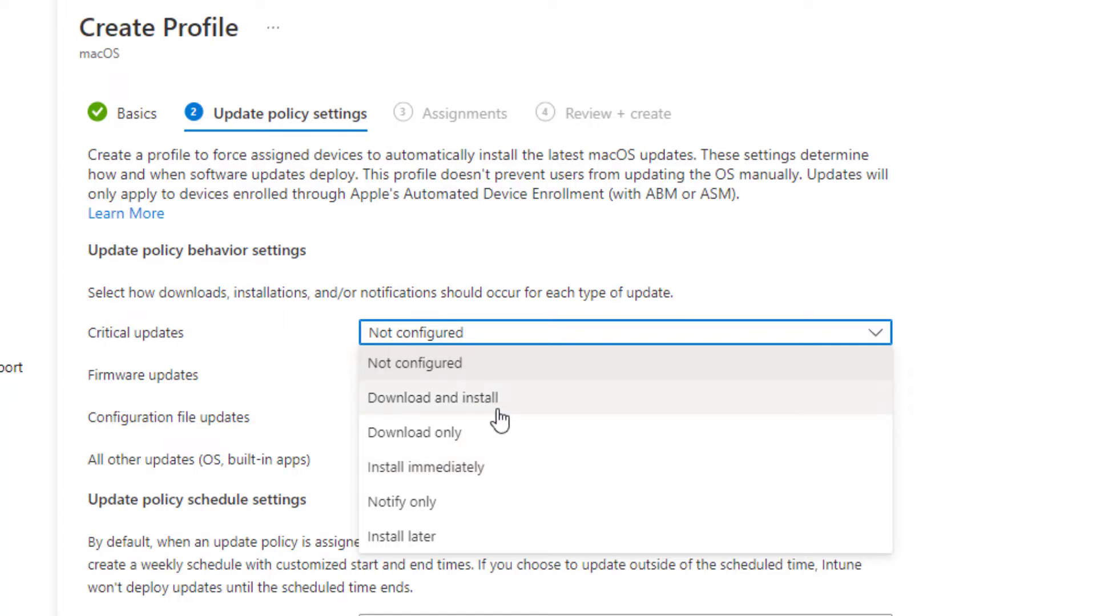
mouse_move(528, 422)
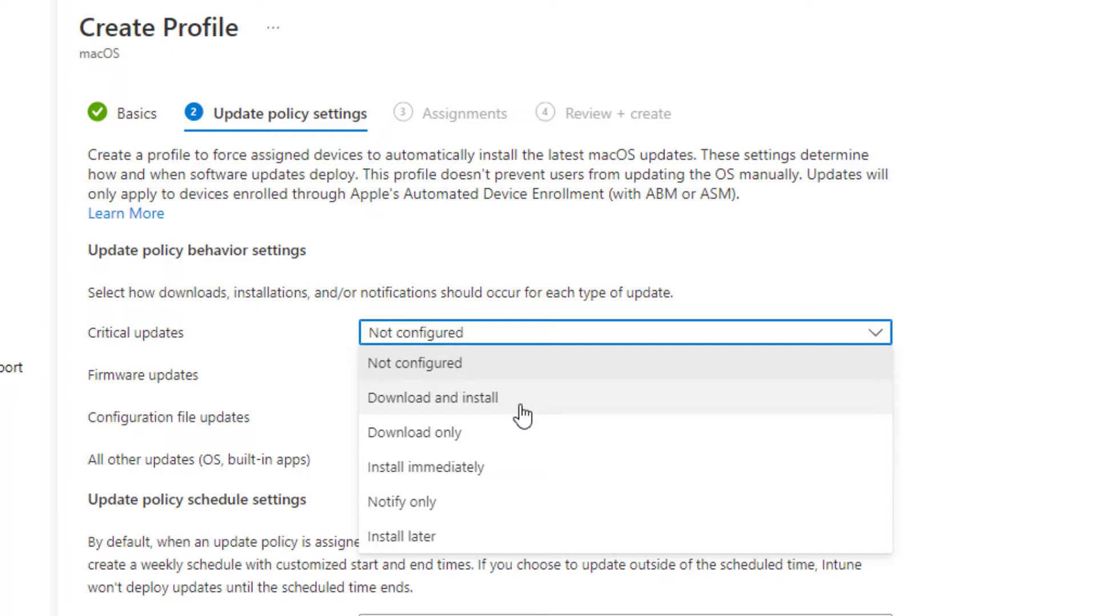
mouse_move(497, 460)
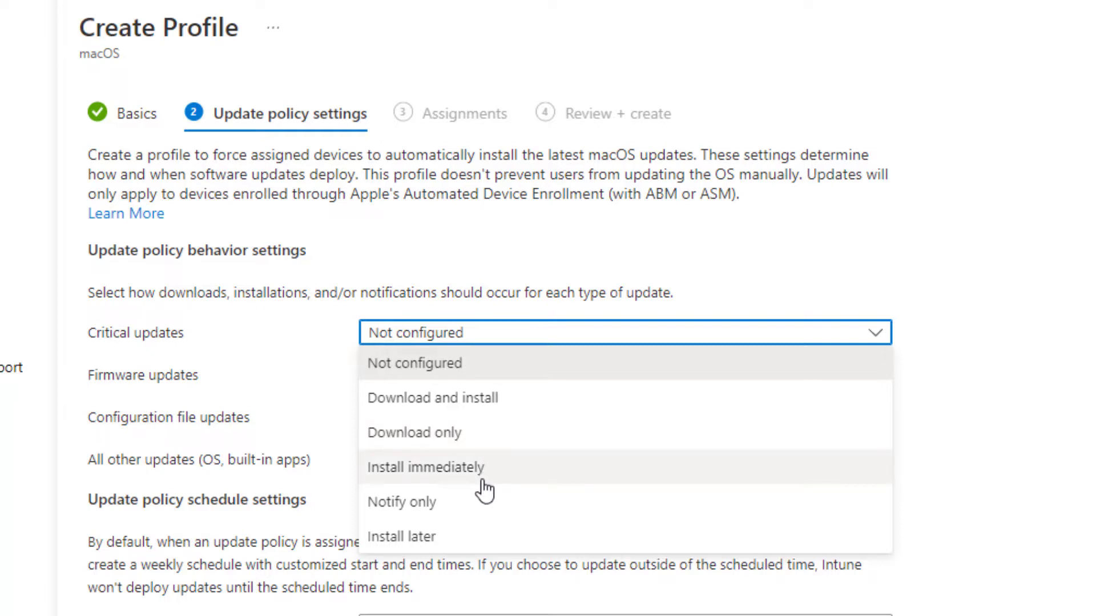
mouse_move(484, 496)
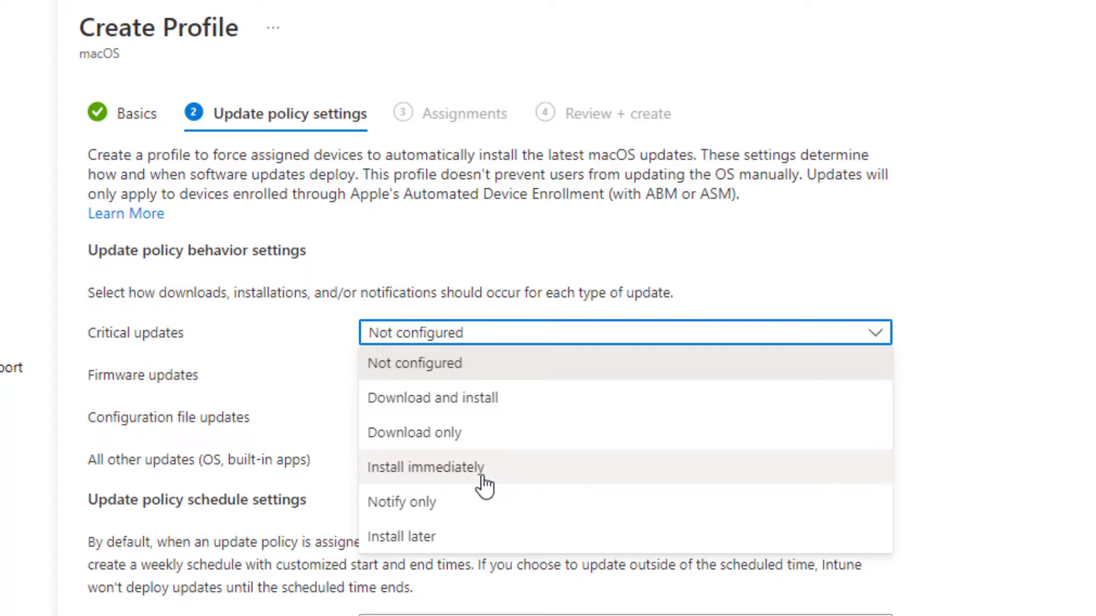
mouse_move(208, 612)
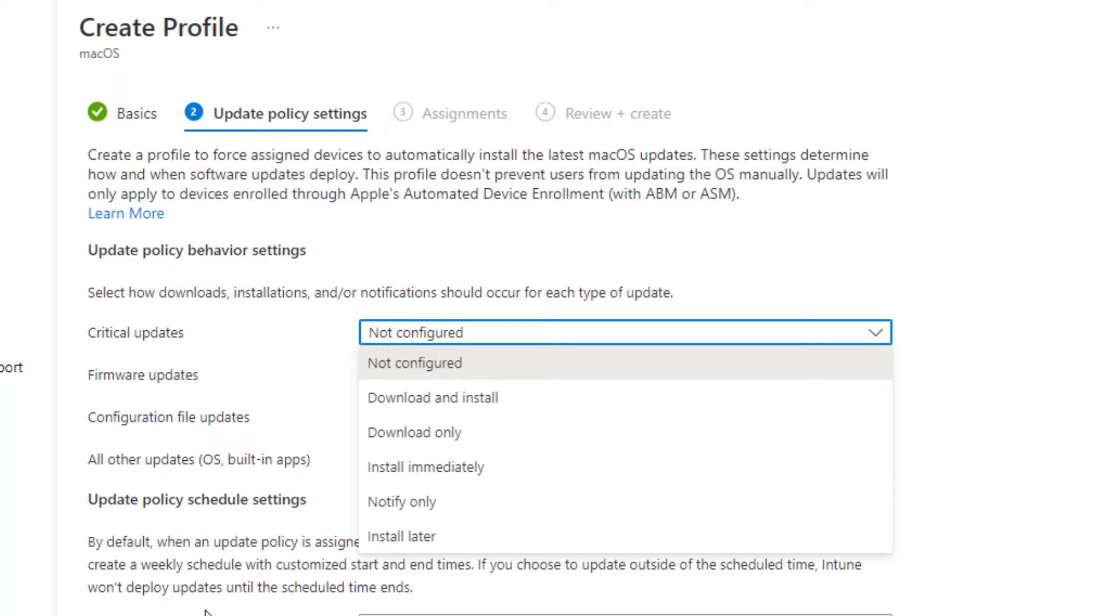
mouse_move(457, 543)
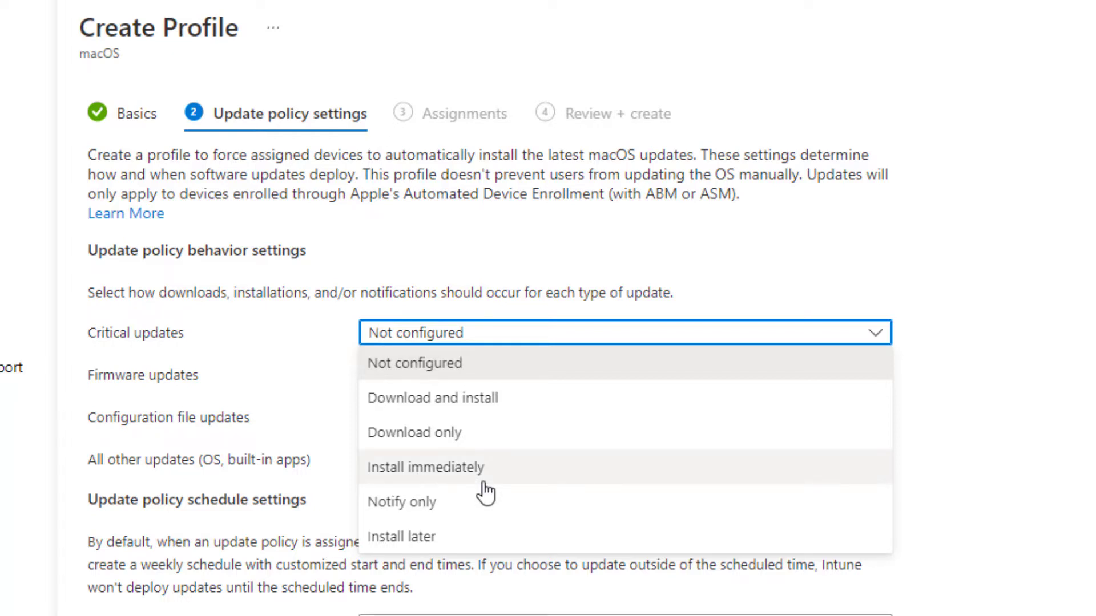
mouse_move(549, 496)
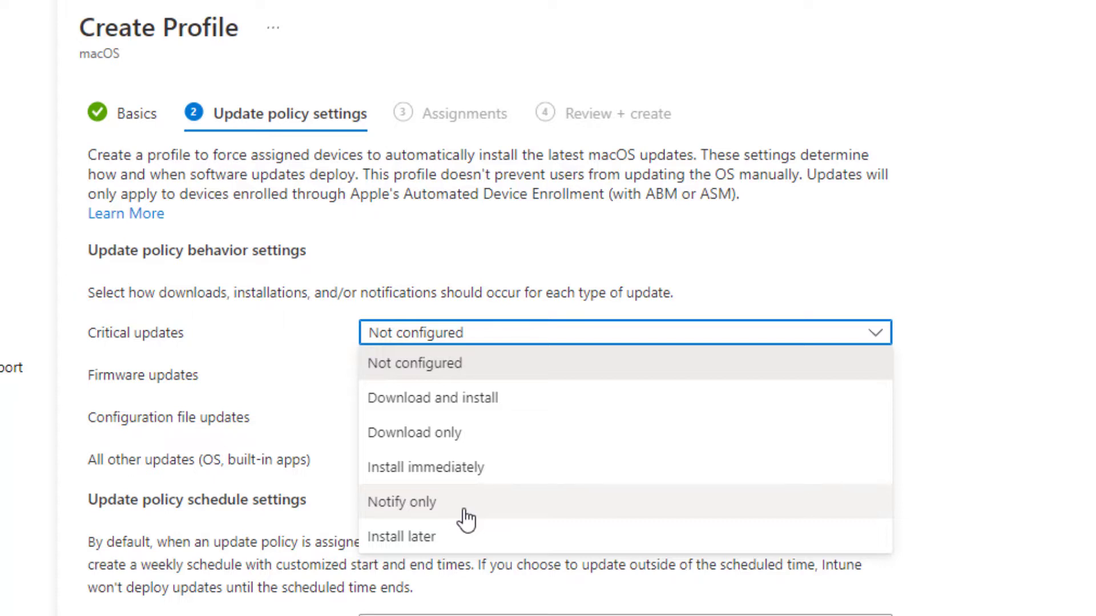
mouse_move(448, 545)
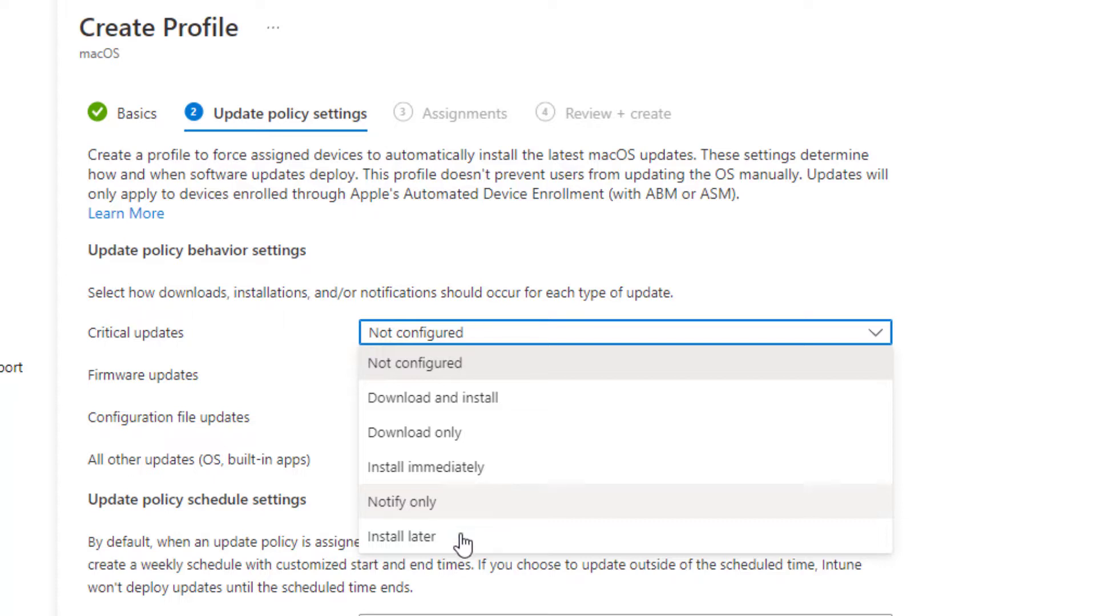
mouse_move(445, 545)
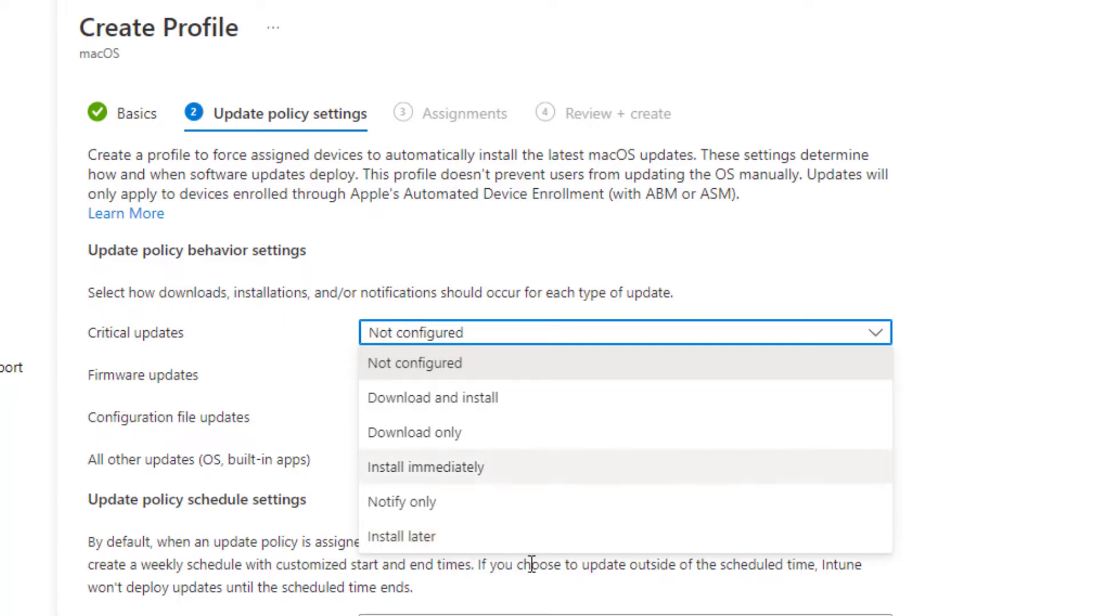
mouse_move(596, 465)
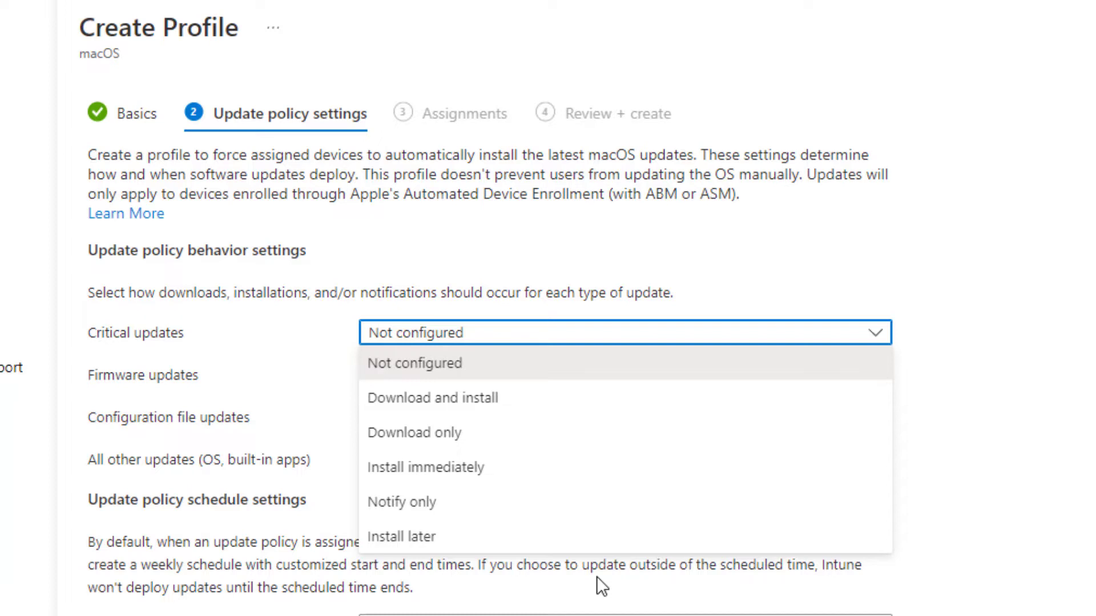
mouse_move(591, 589)
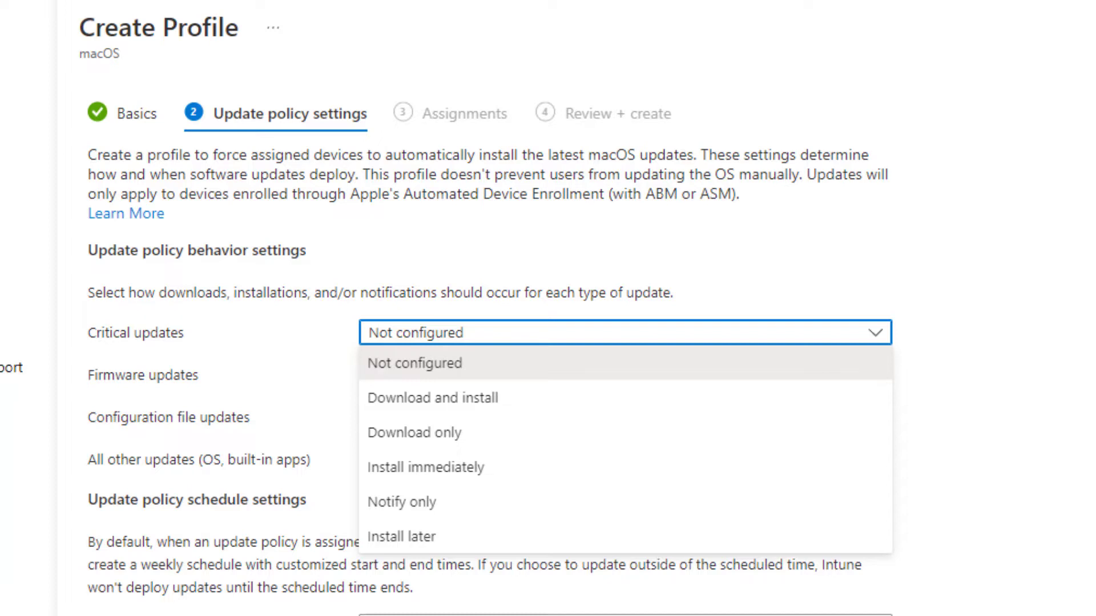
left_click(434, 397)
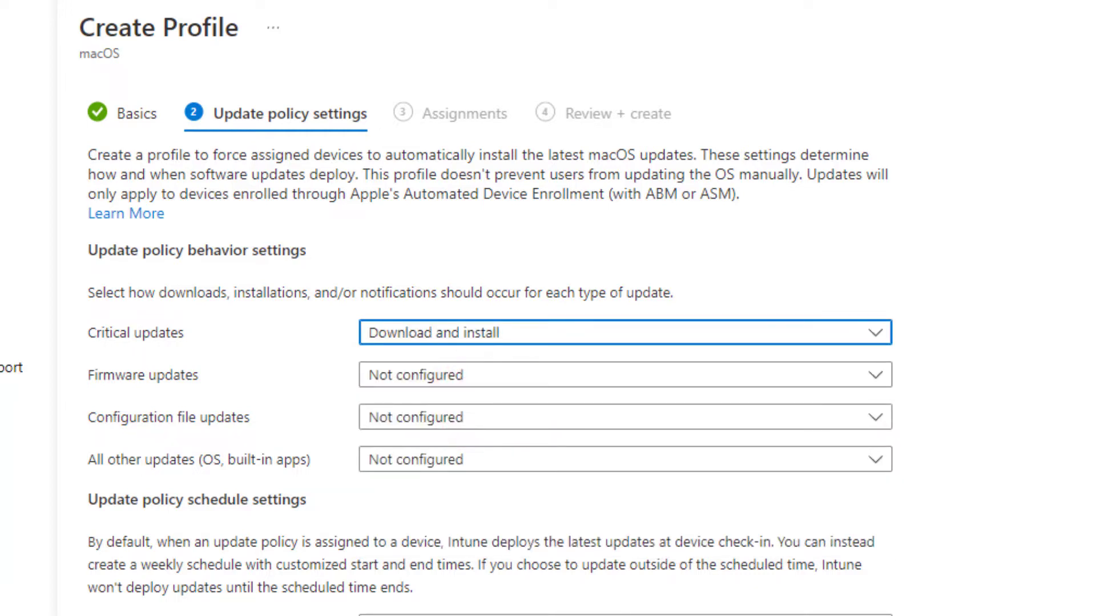
- Review the default check-in explanation and set Schedule type to Update during scheduled time
scroll("down", 3)
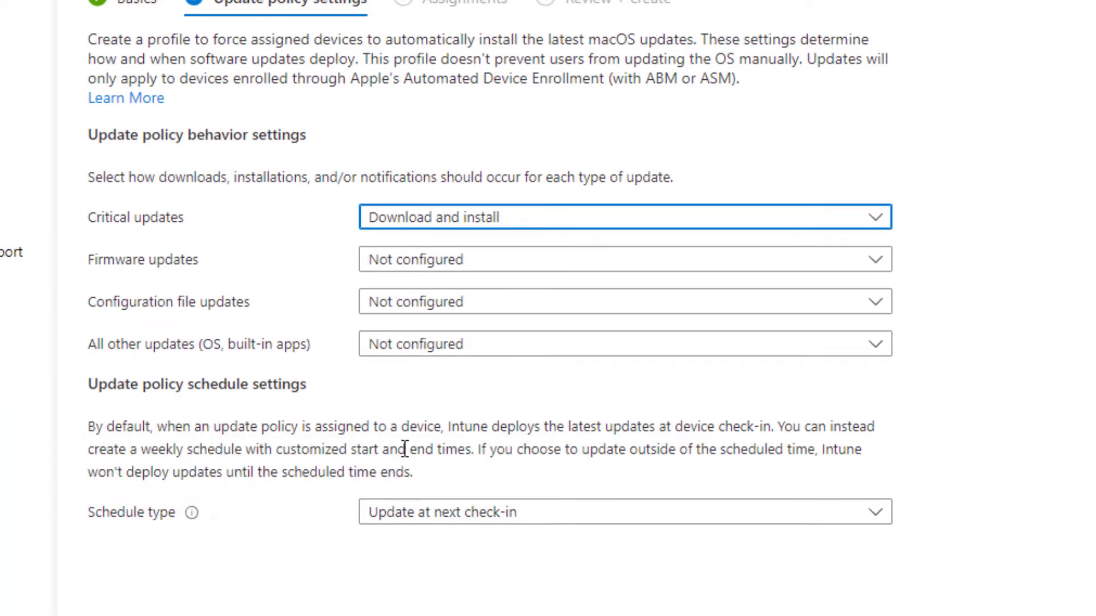
mouse_move(455, 500)
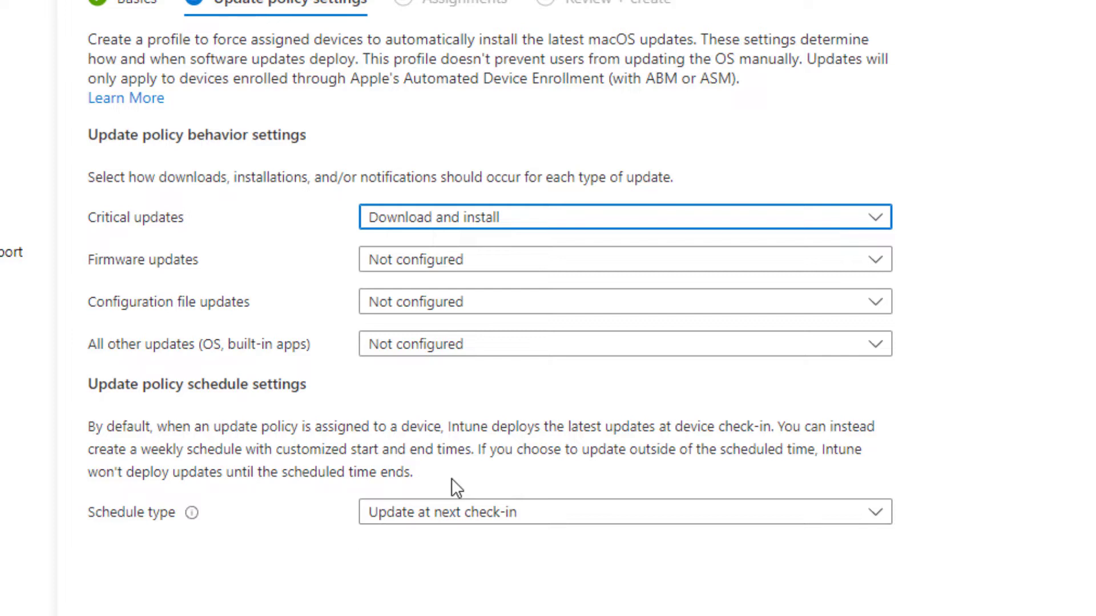
left_click_drag(105, 426, 352, 425)
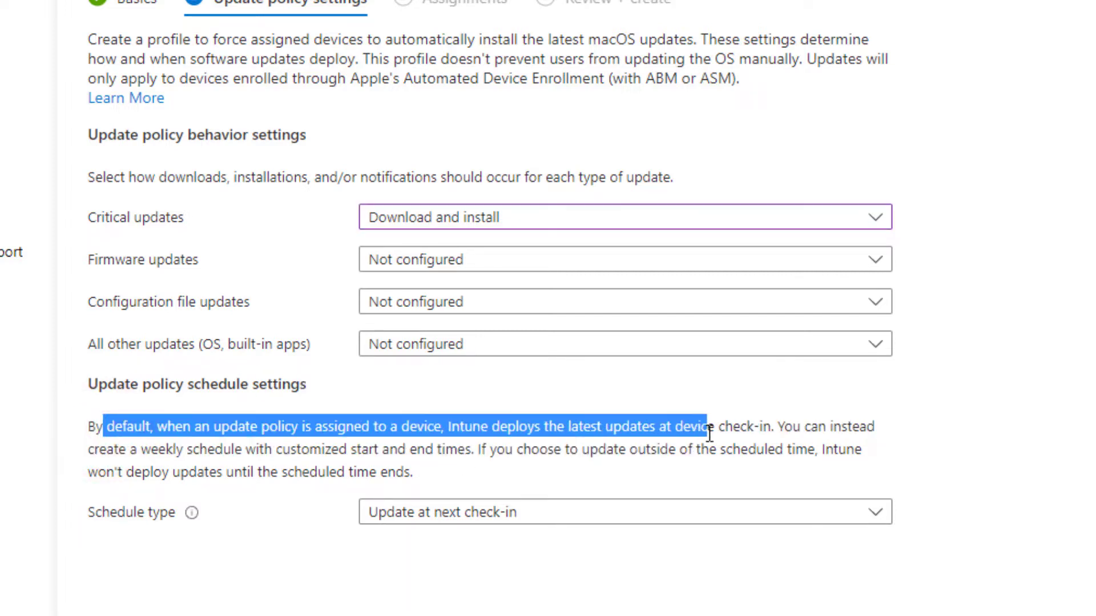
left_click(725, 451)
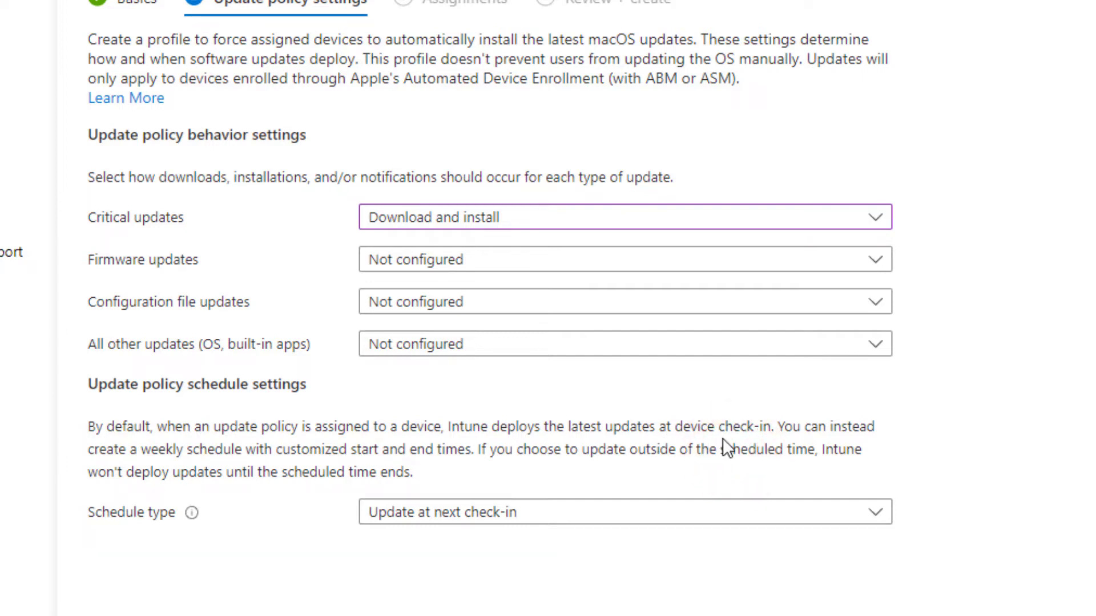
mouse_move(649, 474)
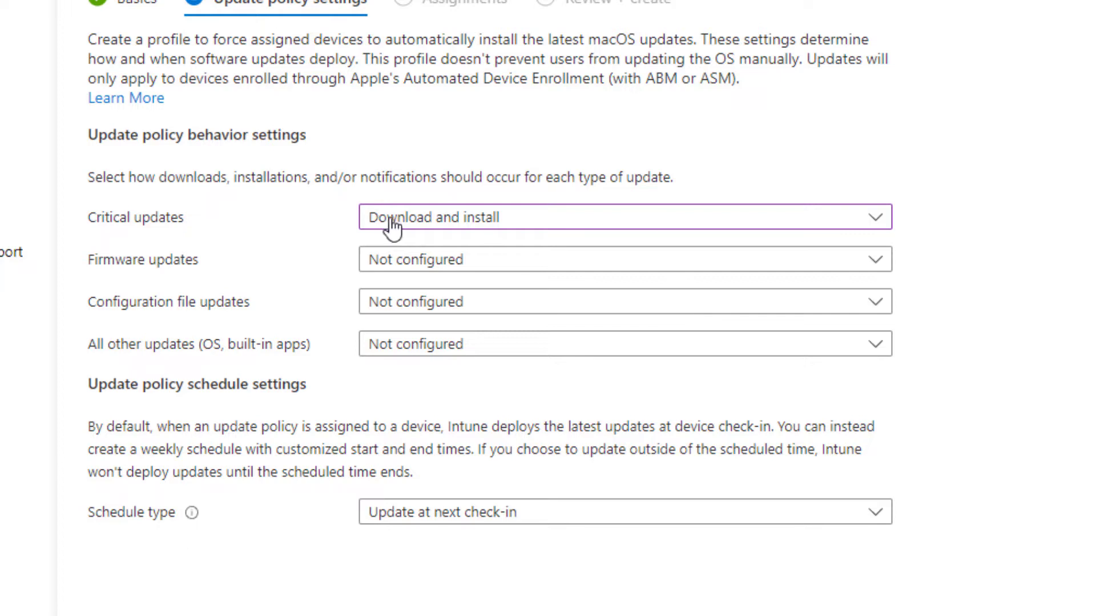
mouse_move(611, 545)
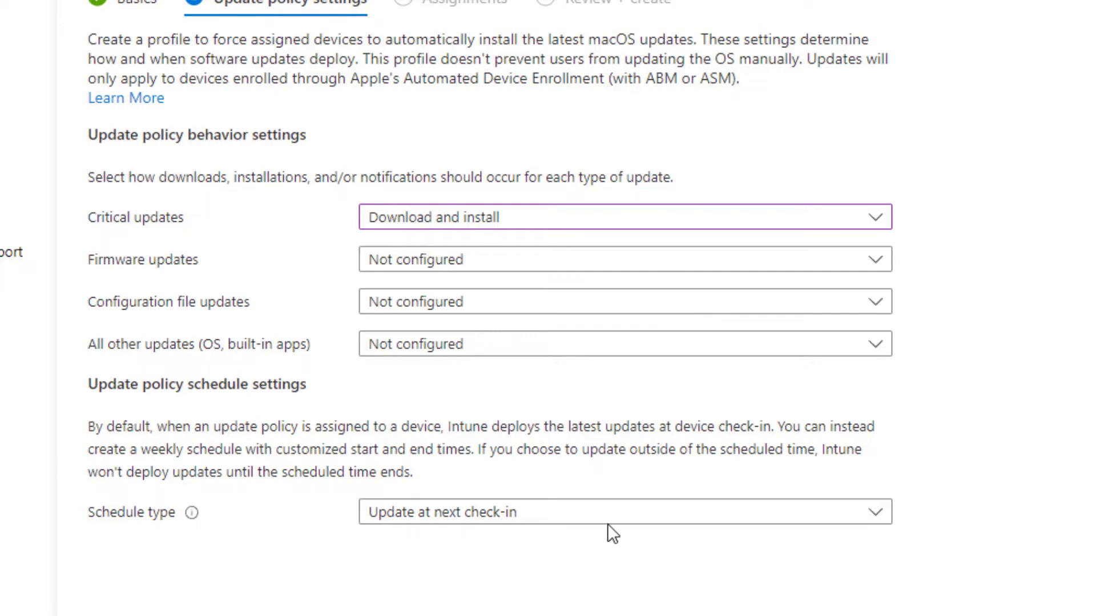
left_click(608, 513)
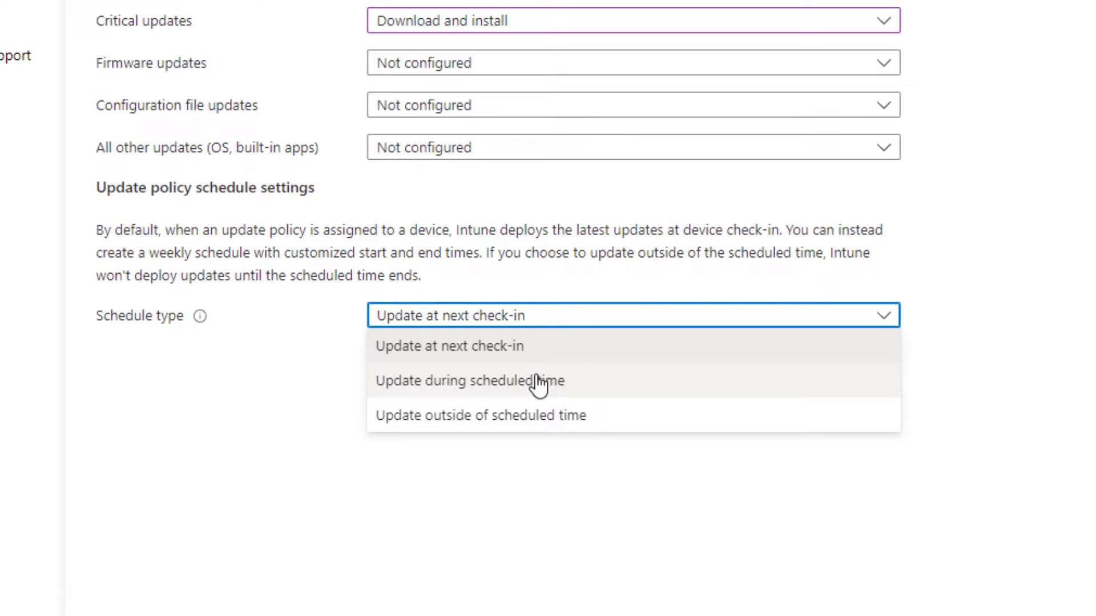
left_click(472, 381)
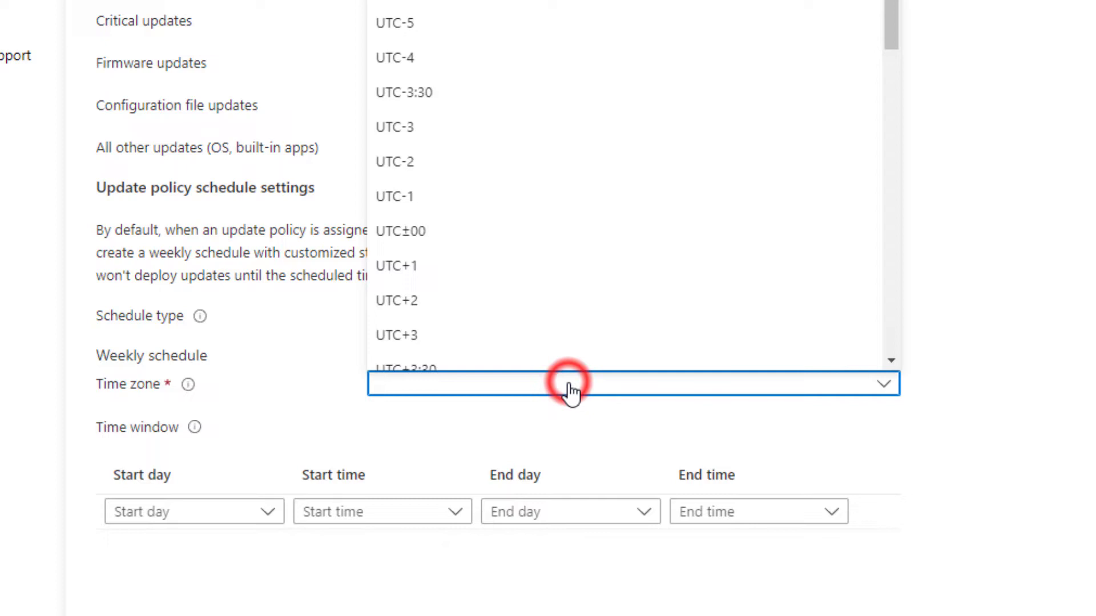
- Set the update window to start Sunday at 11 PM
scroll("down", 3)
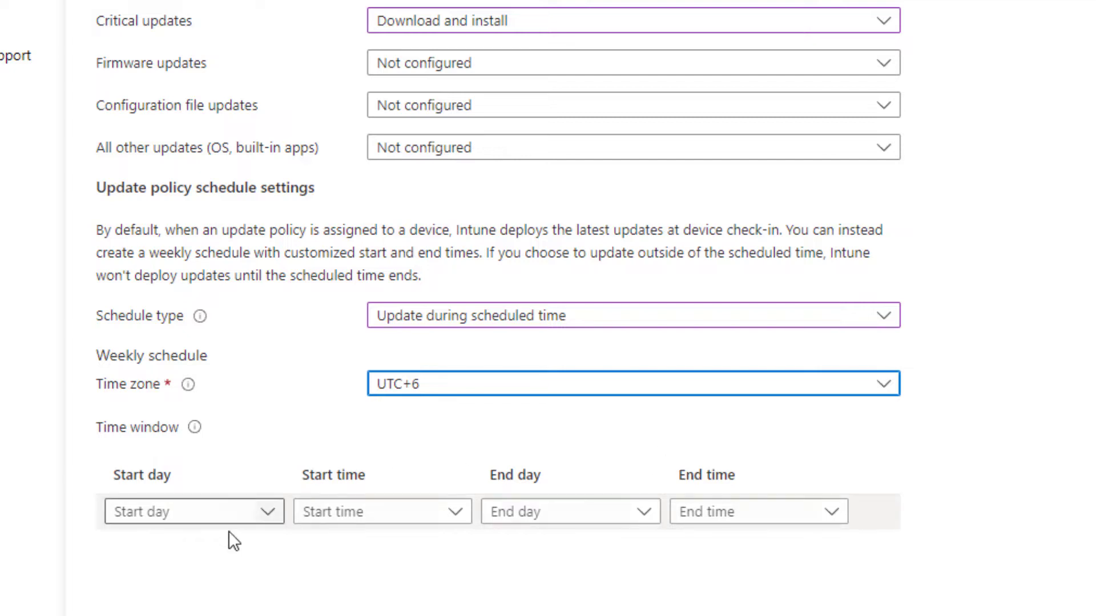
left_click(194, 511)
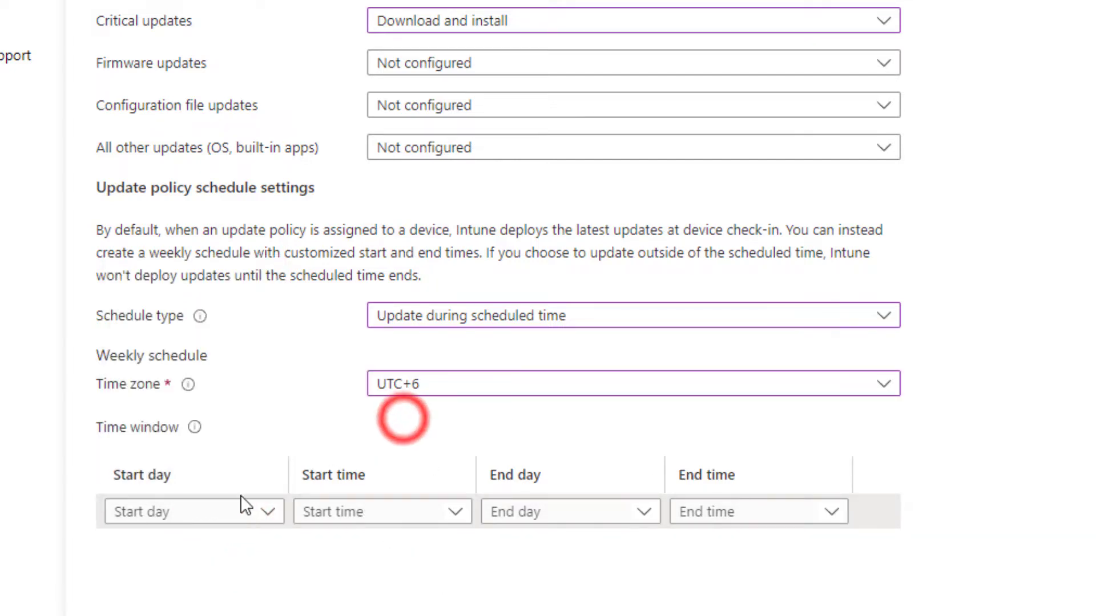
left_click(194, 511)
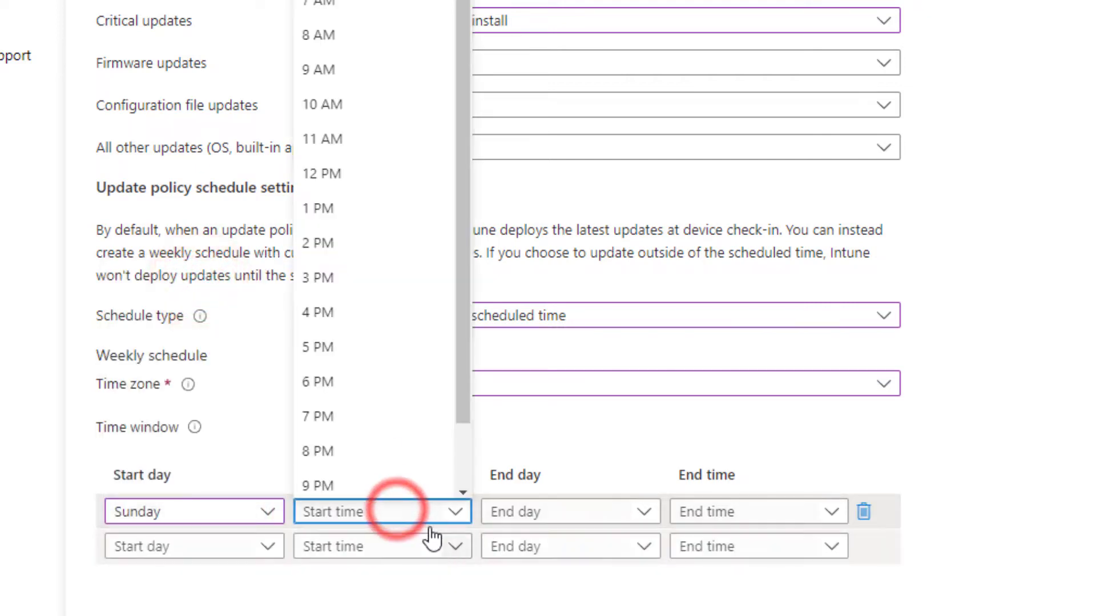
left_click(331, 486)
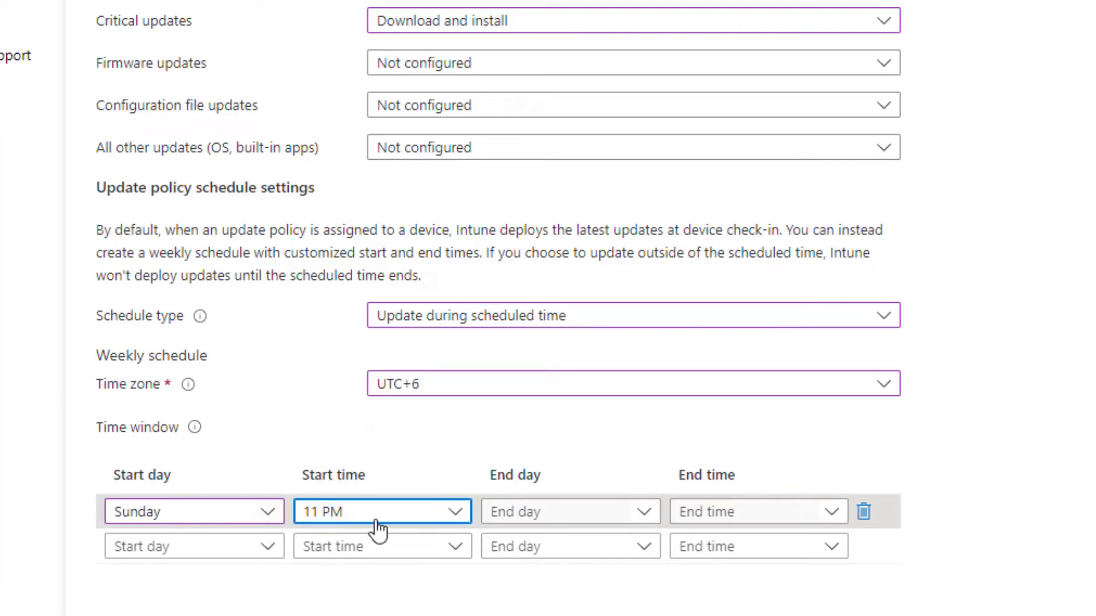
left_click(194, 511)
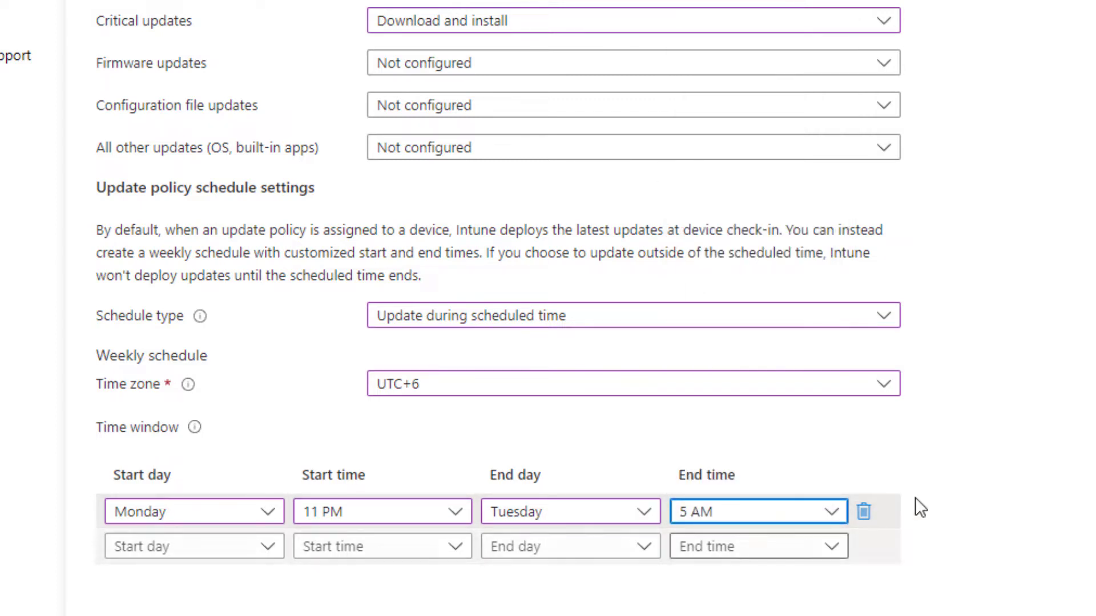
mouse_move(991, 481)
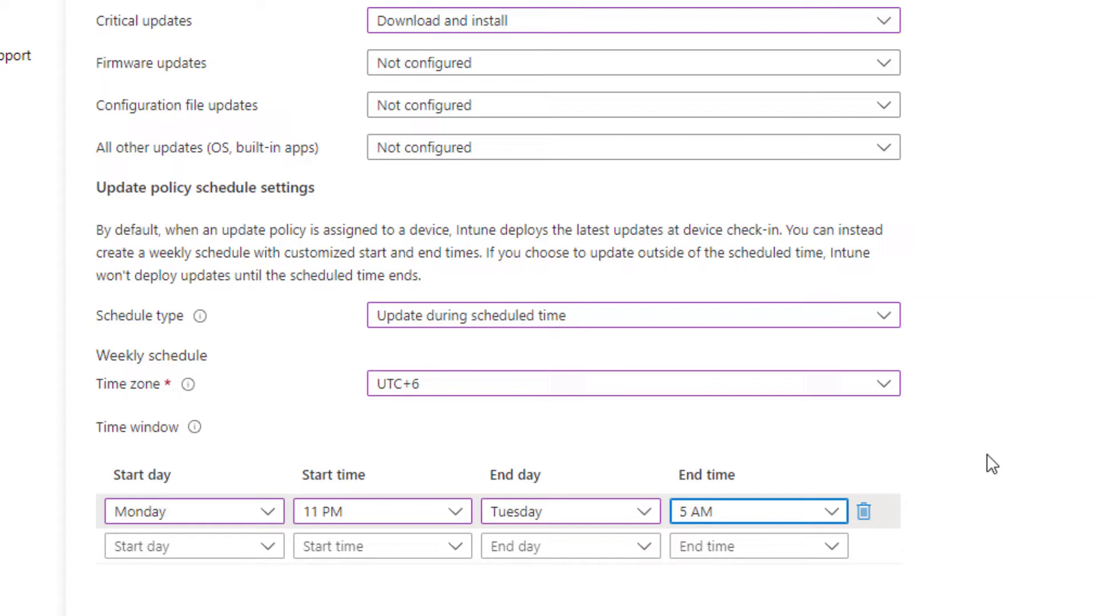
mouse_move(671, 286)
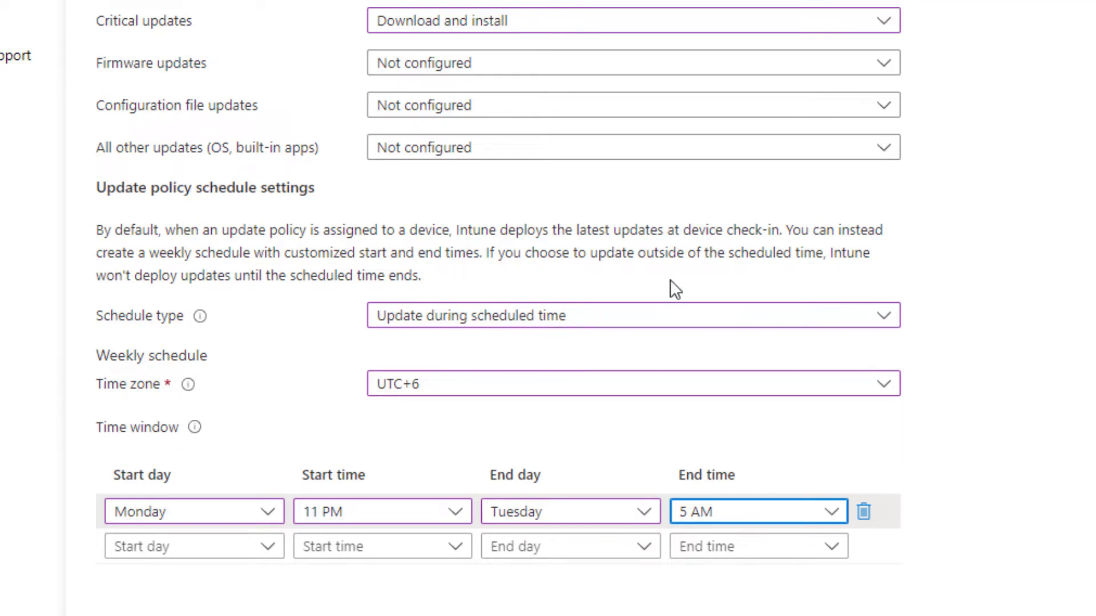
mouse_move(443, 298)
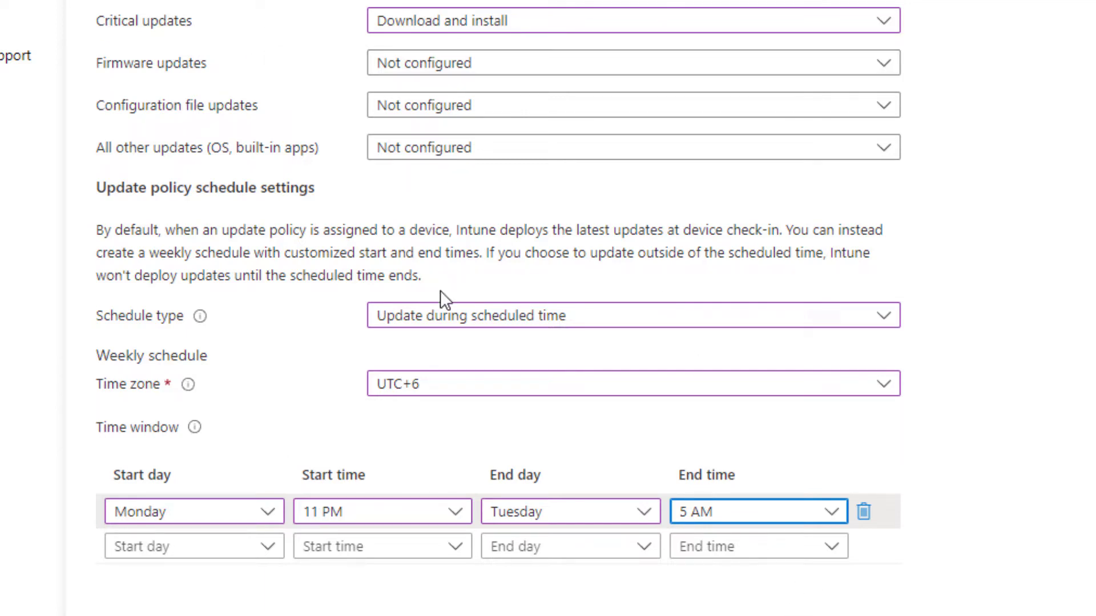
mouse_move(867, 575)
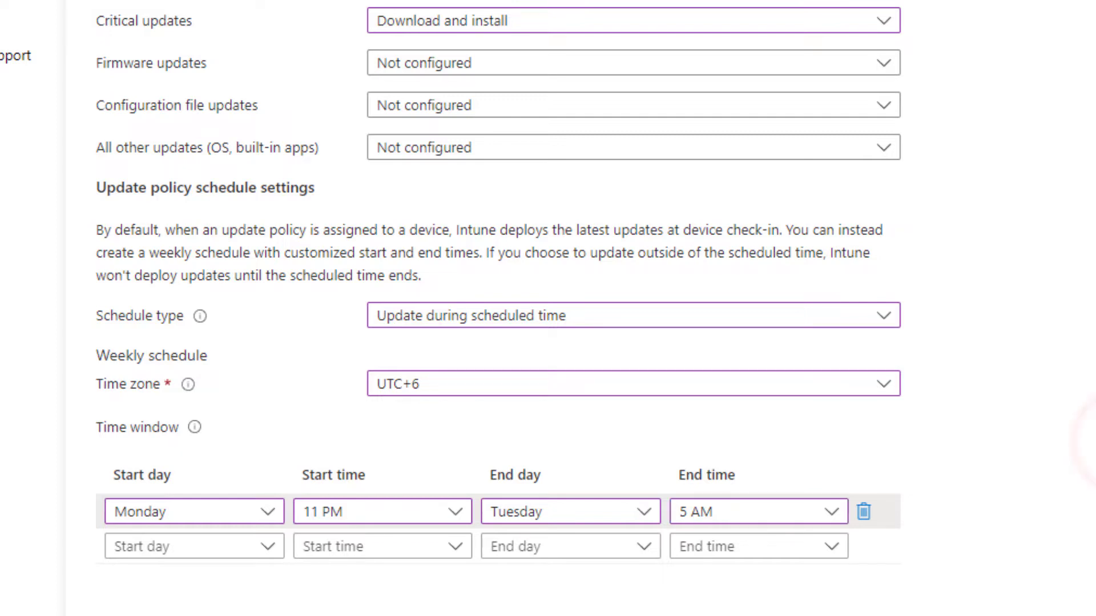
mouse_move(918, 584)
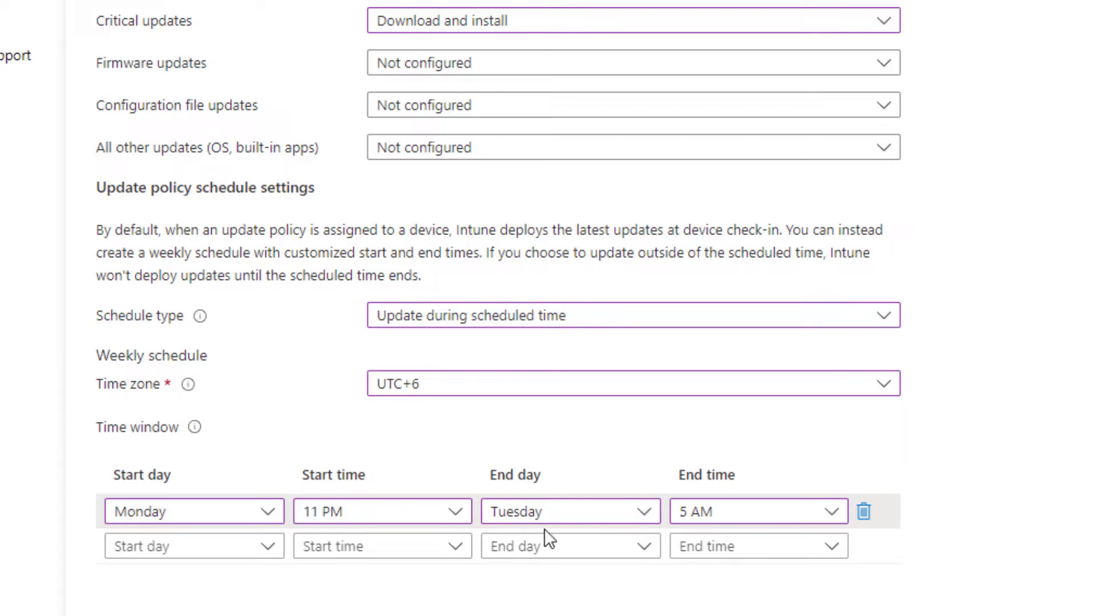
mouse_move(633, 520)
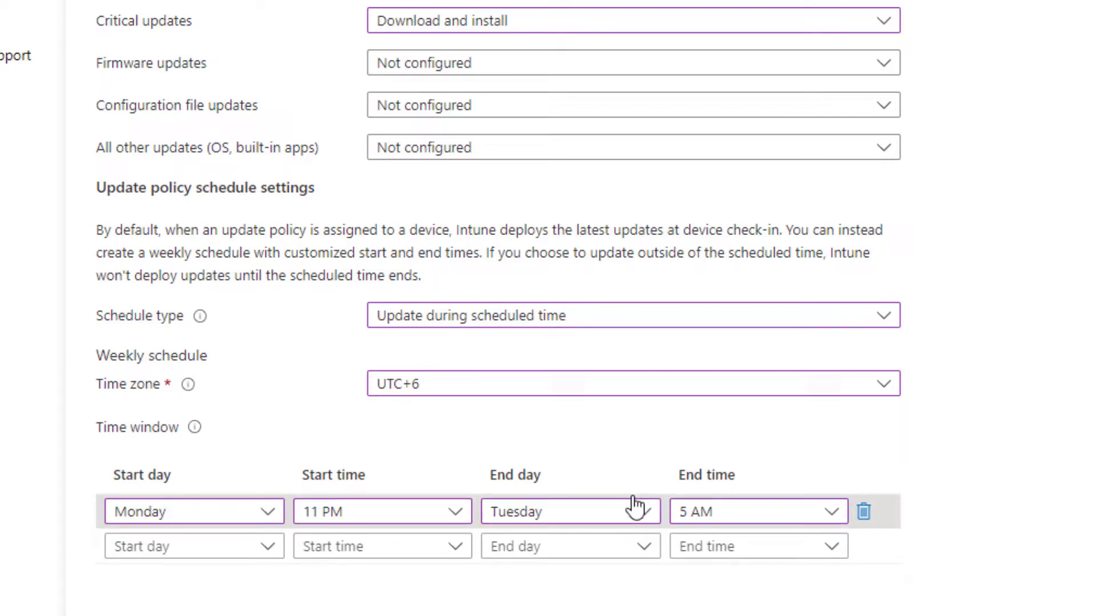
mouse_move(561, 517)
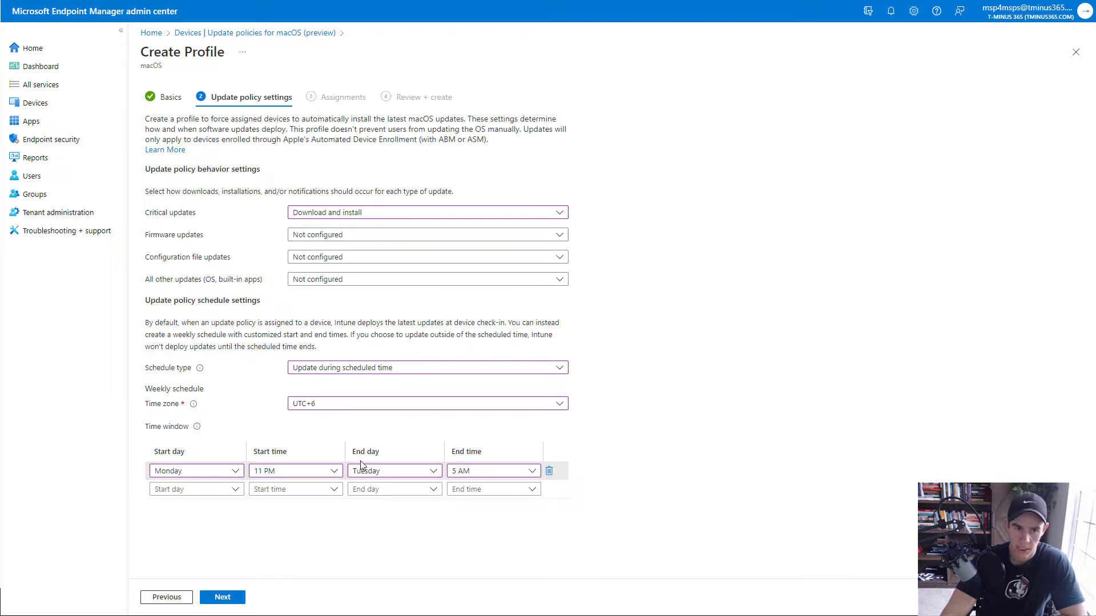
mouse_move(330, 460)
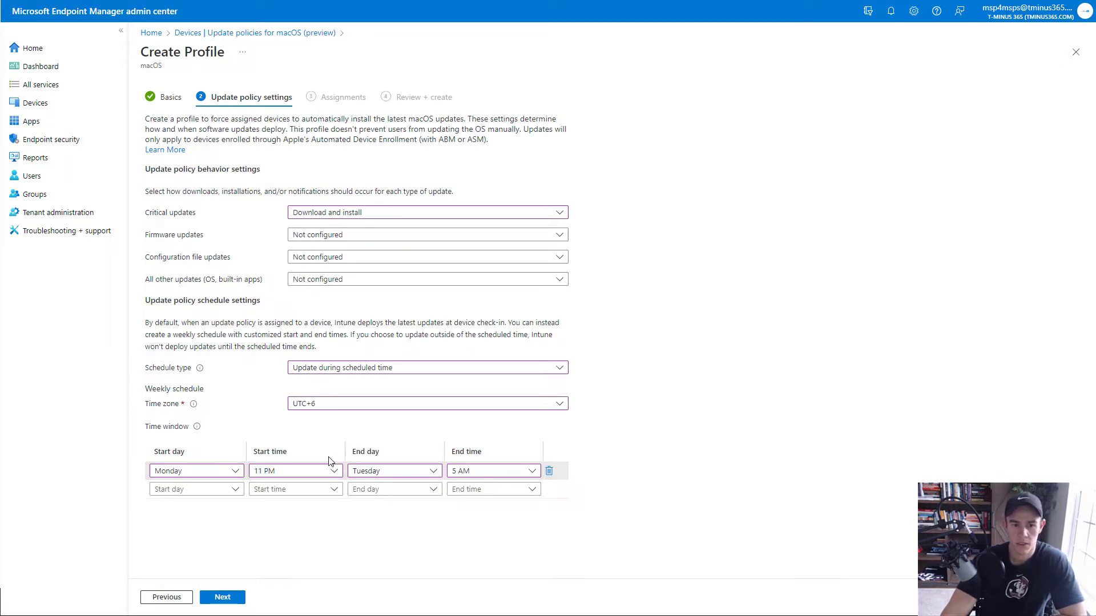
mouse_move(91, 137)
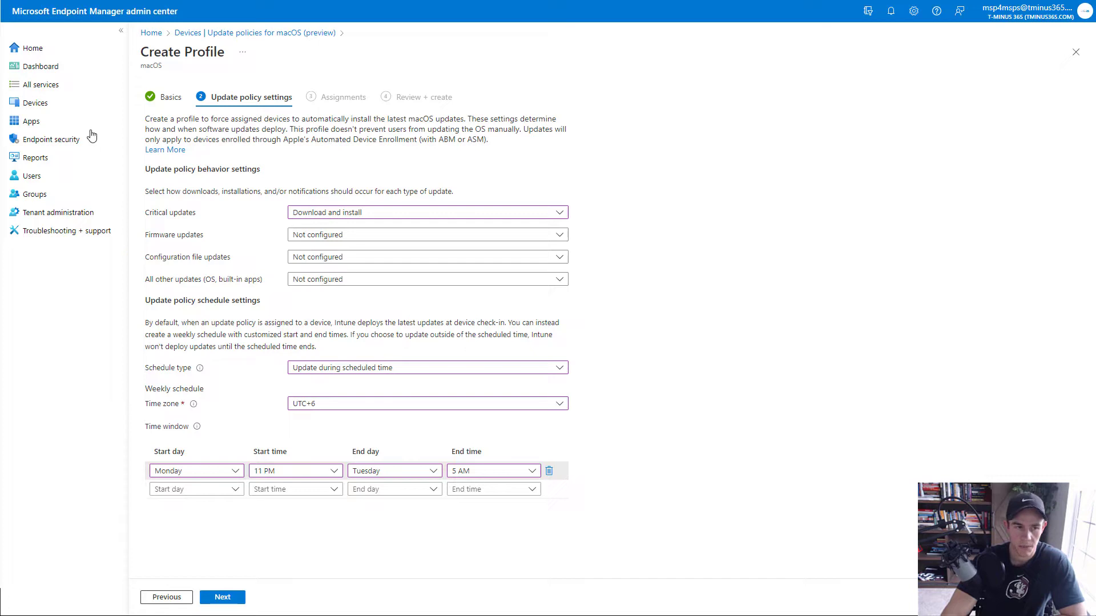
- Discard the unsaved profile and start a new configuration profile from the Configuration profiles list
left_click(1075, 53)
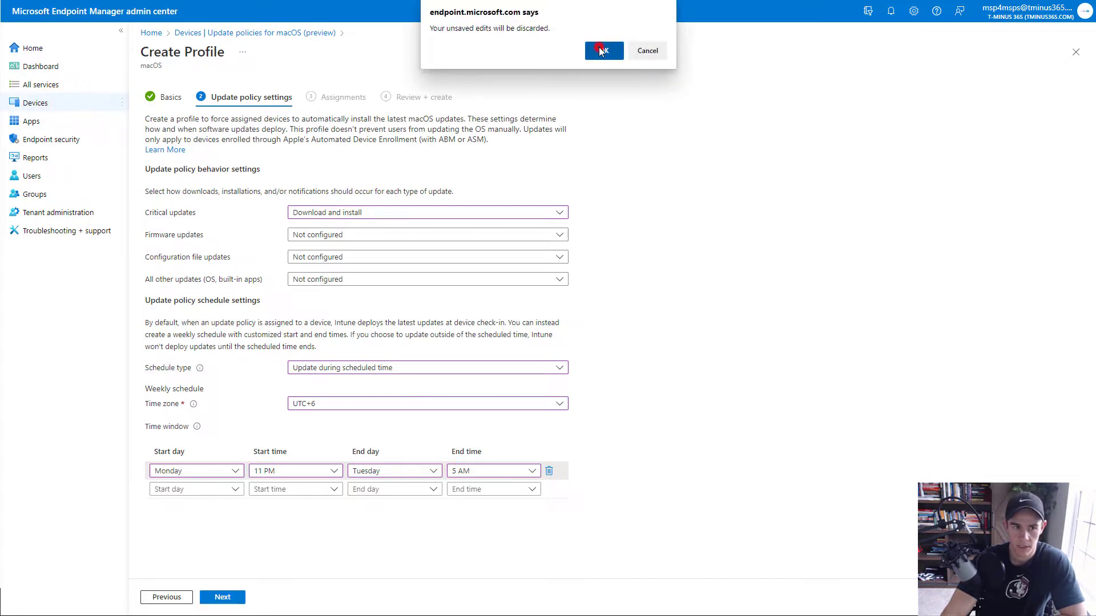
left_click(604, 50)
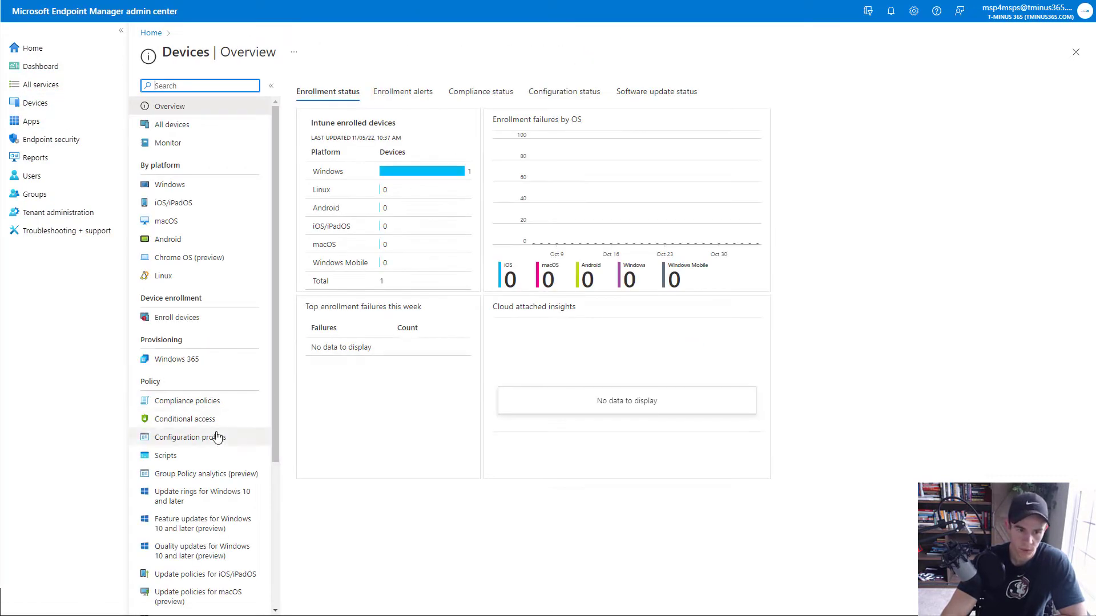
left_click(190, 437)
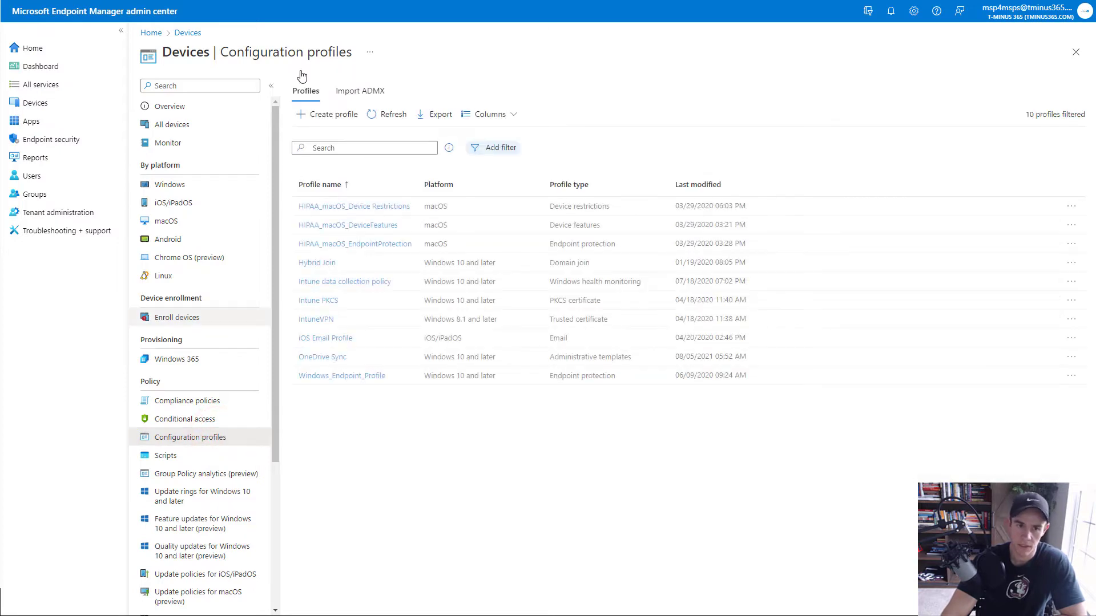
left_click(332, 114)
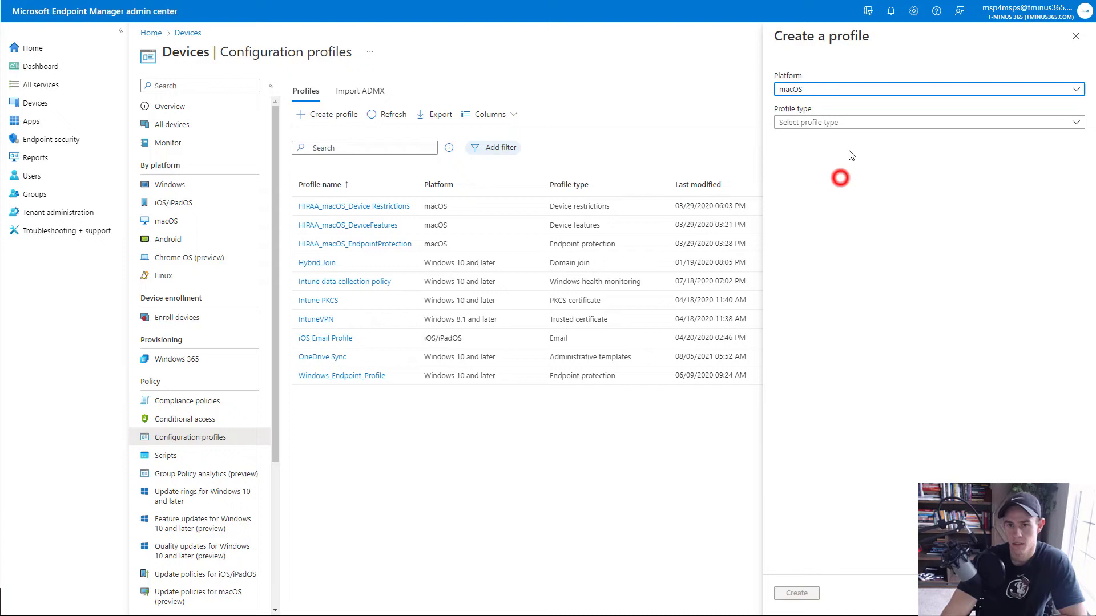
- Create a macOS Settings catalog profile and advance to Configuration settings
left_click(930, 122)
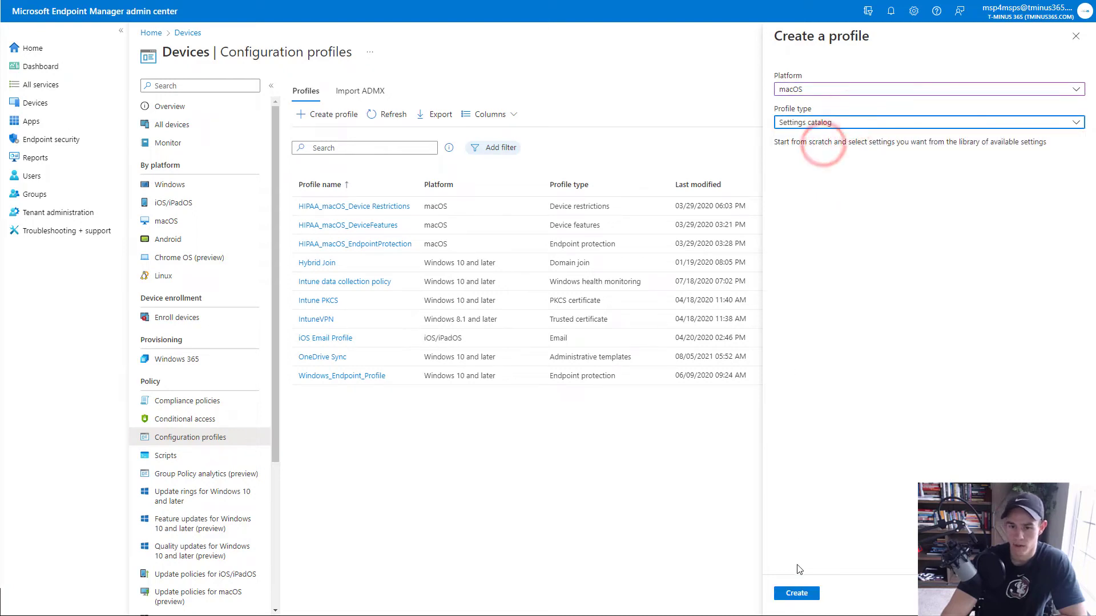
left_click(796, 593)
type("T")
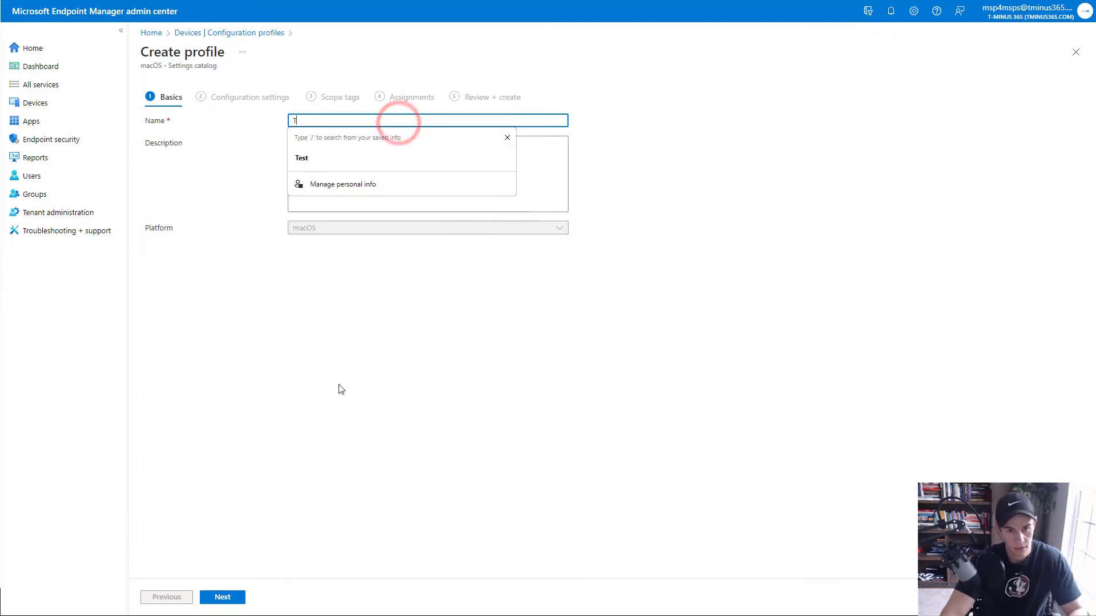
left_click(222, 597)
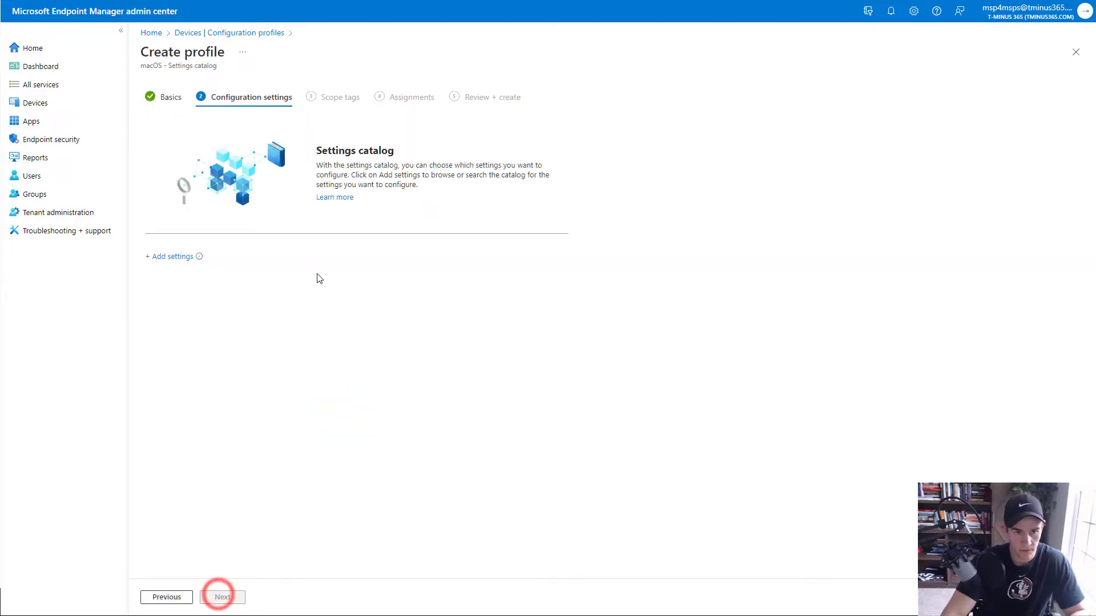
- Add Enforced Software Update Major OS Deferred Install Delay from the Restrictions category
left_click(171, 255)
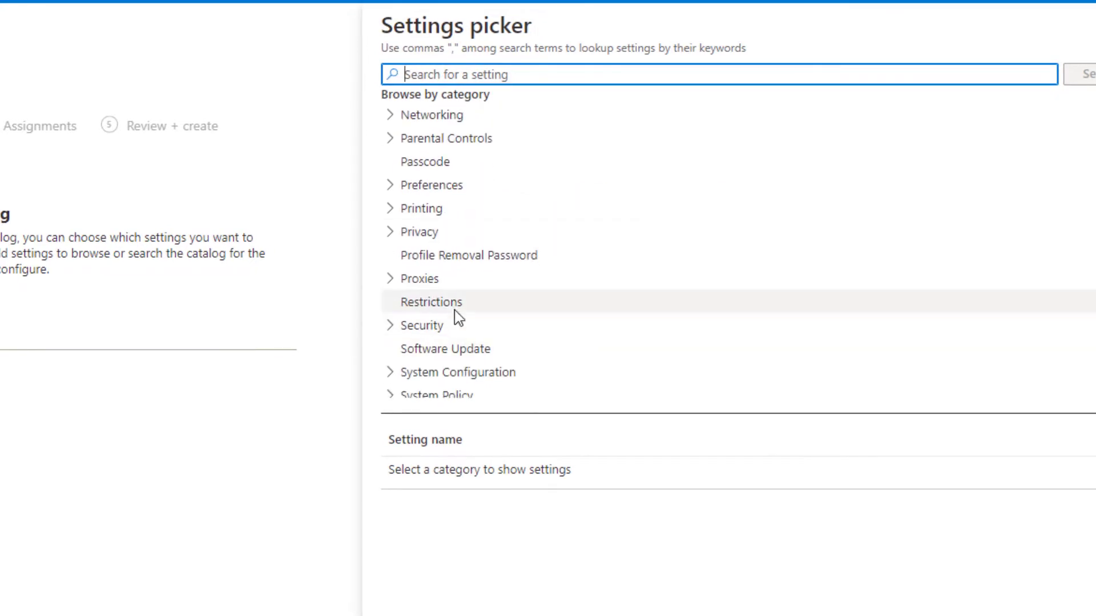
left_click(432, 302)
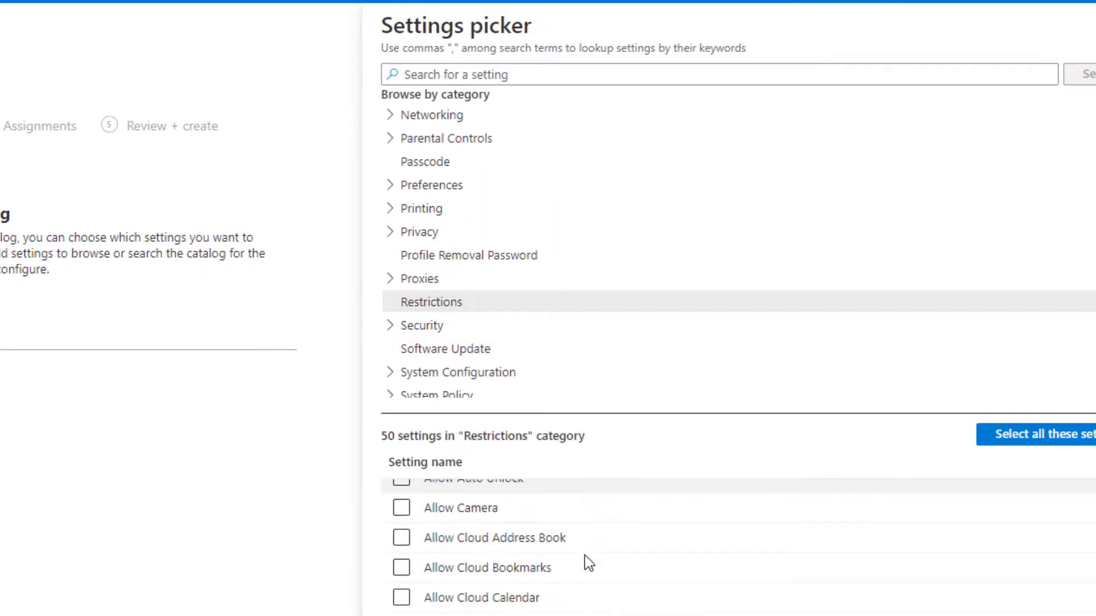
scroll("down", 3)
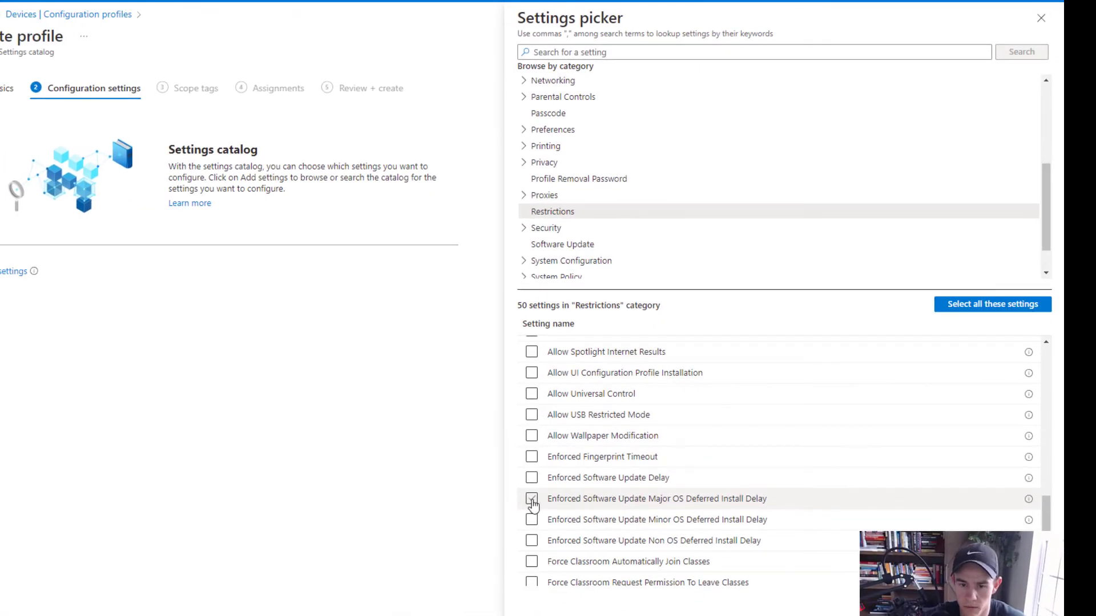
left_click(532, 499)
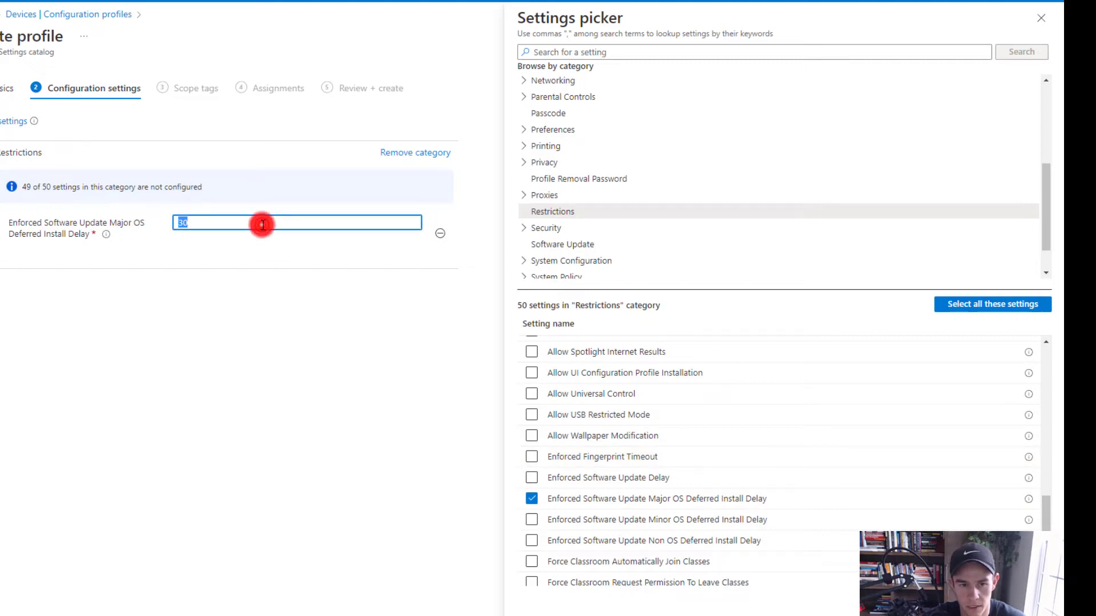
- Set Major OS deferred delay to 14 and add Minor OS deferred delay of 7
type("14")
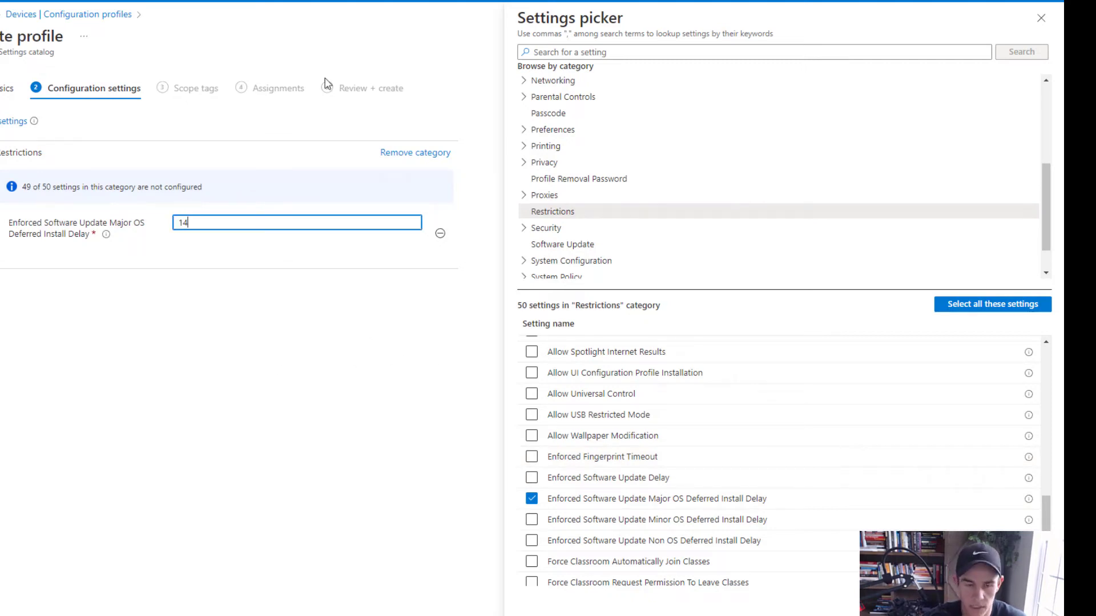
left_click(532, 520)
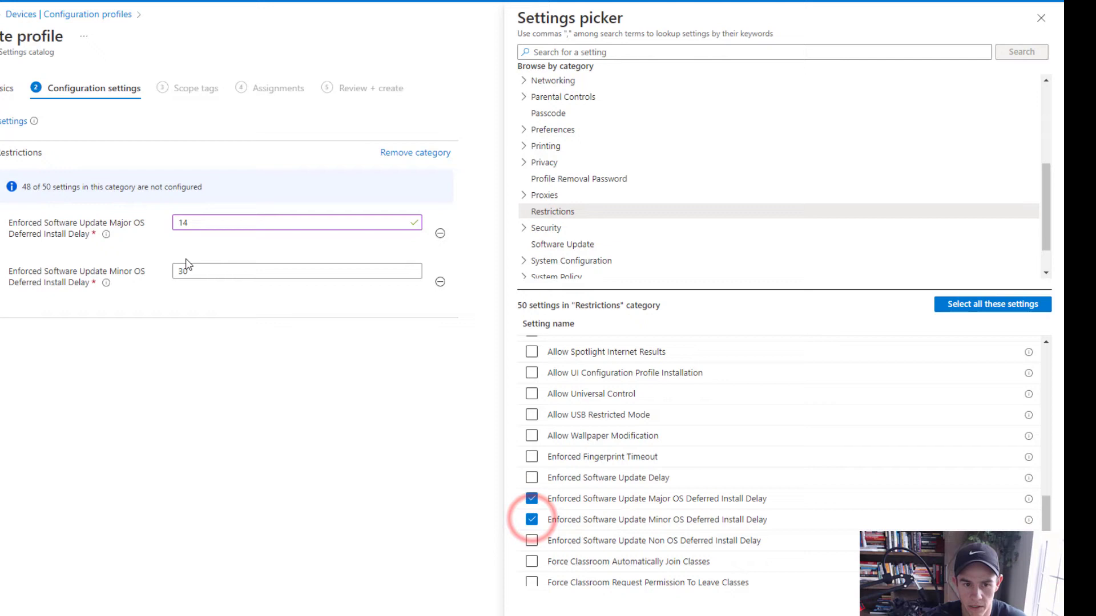
type("14")
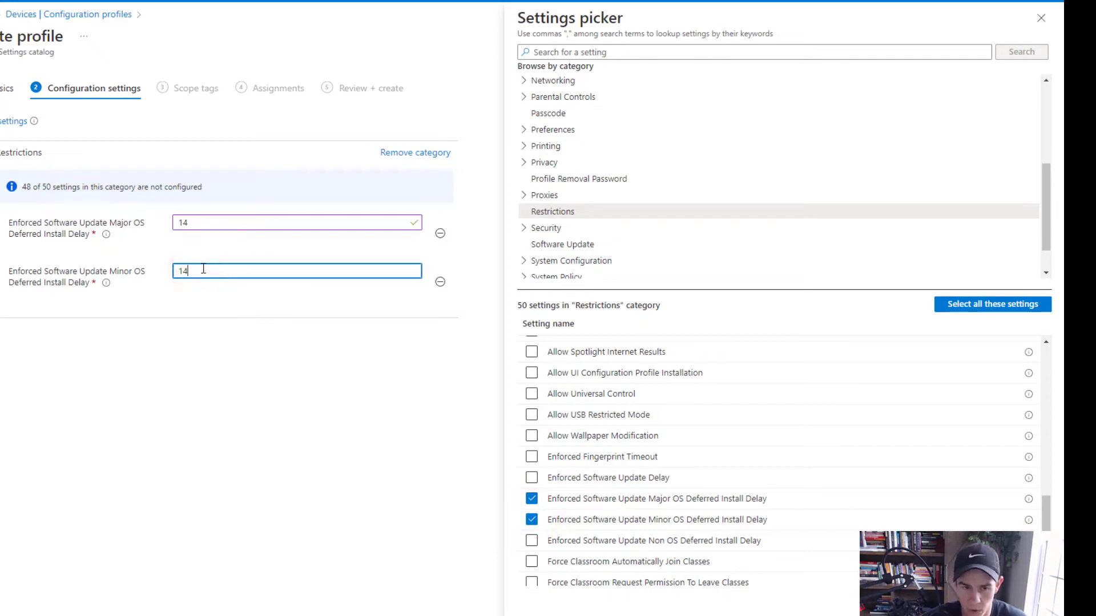
type("7")
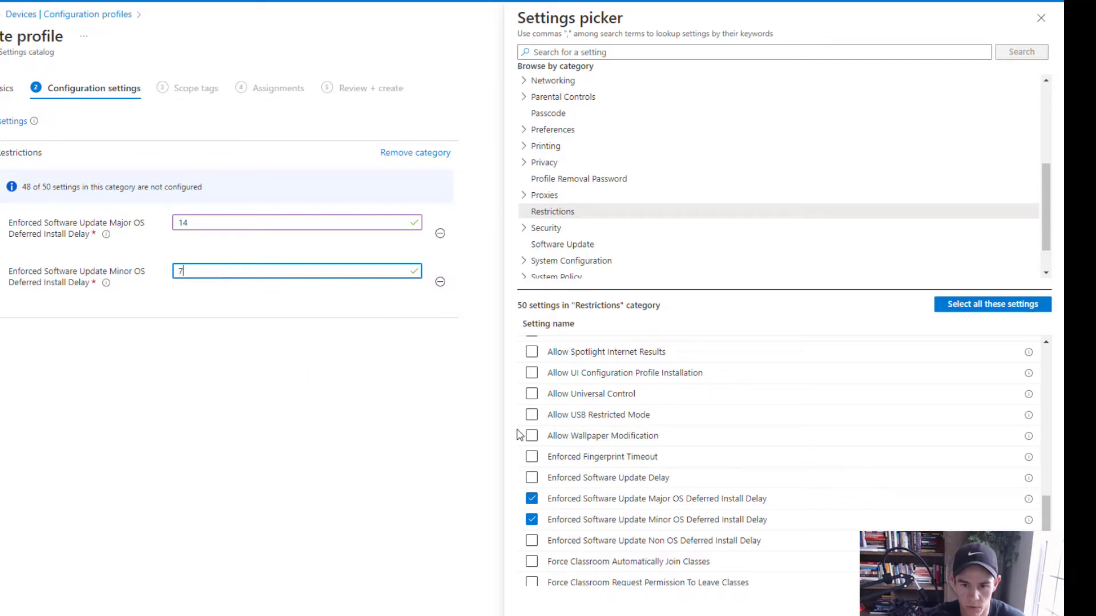
mouse_move(726, 548)
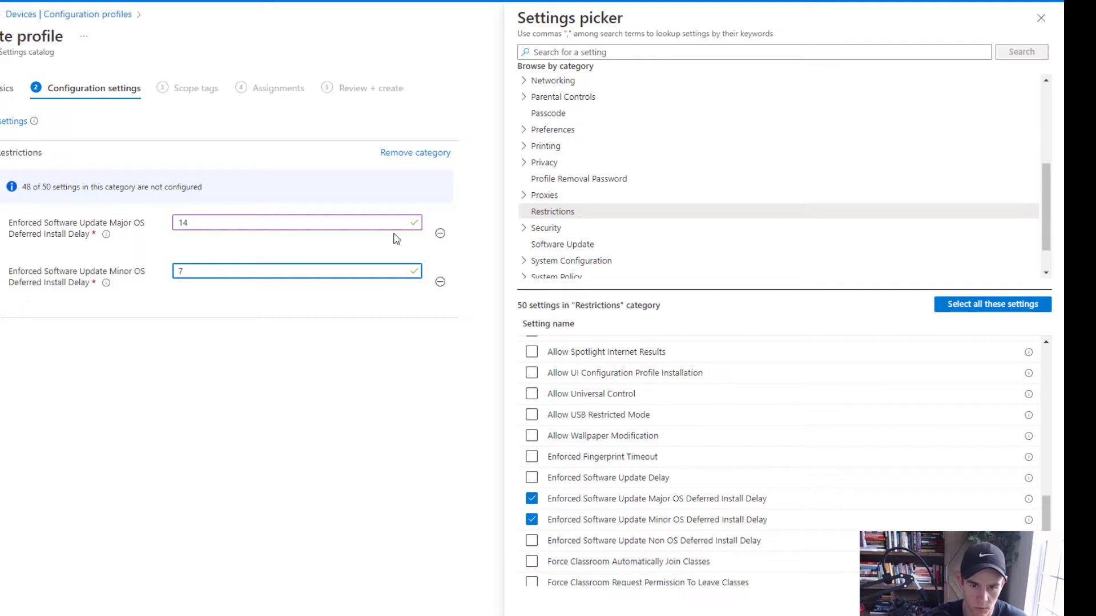
mouse_move(425, 243)
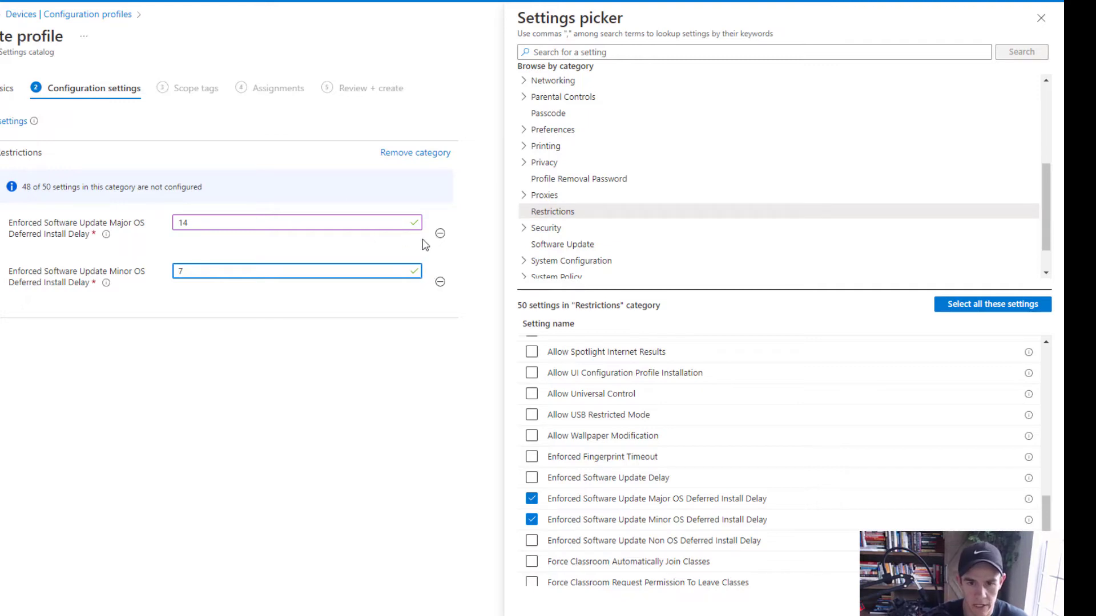
left_click(575, 245)
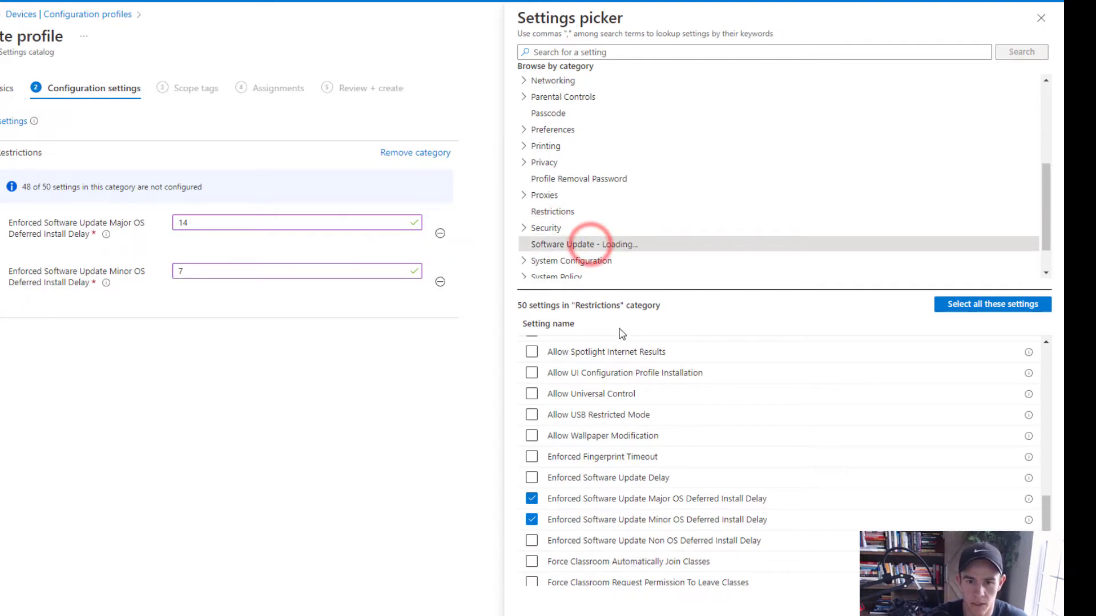
- Add Automatically Install Mac OS Updates as False and Critical Update Install as True, then leave the picker
left_click(562, 245)
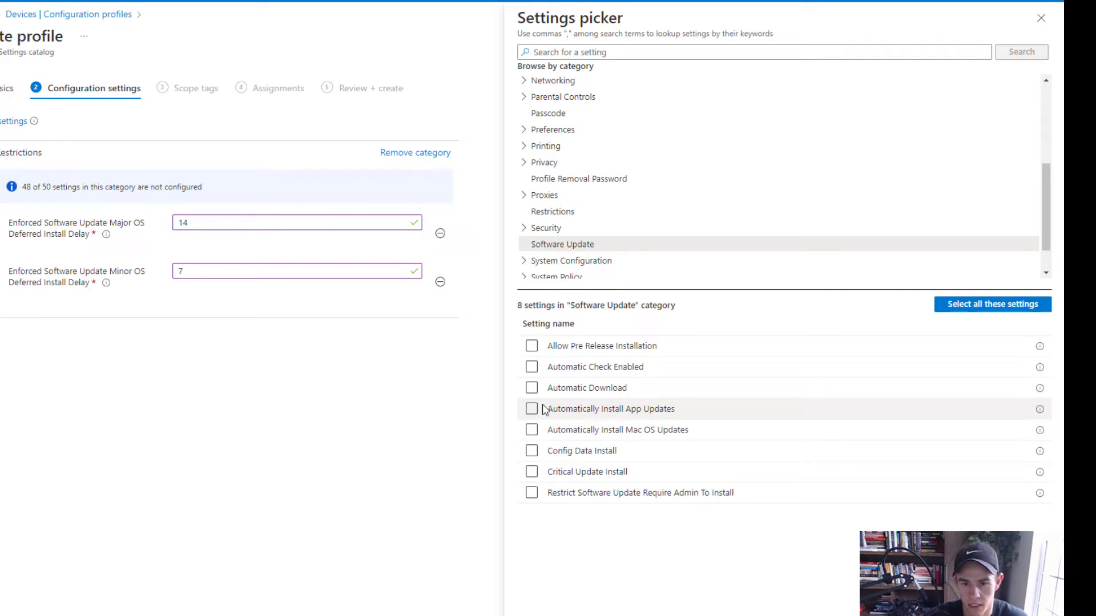
left_click(532, 429)
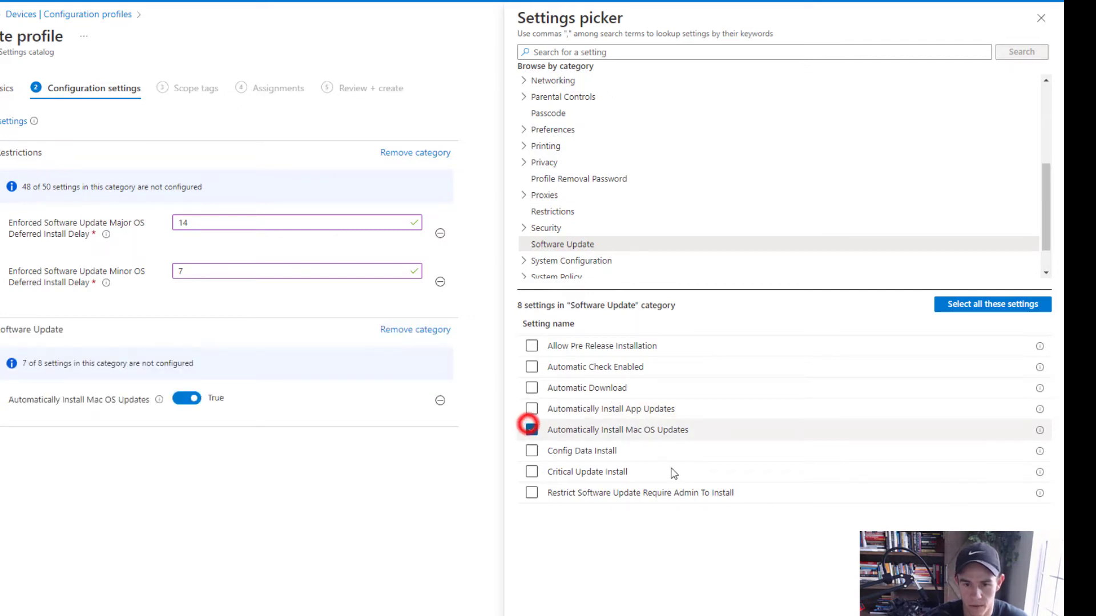
left_click(532, 429)
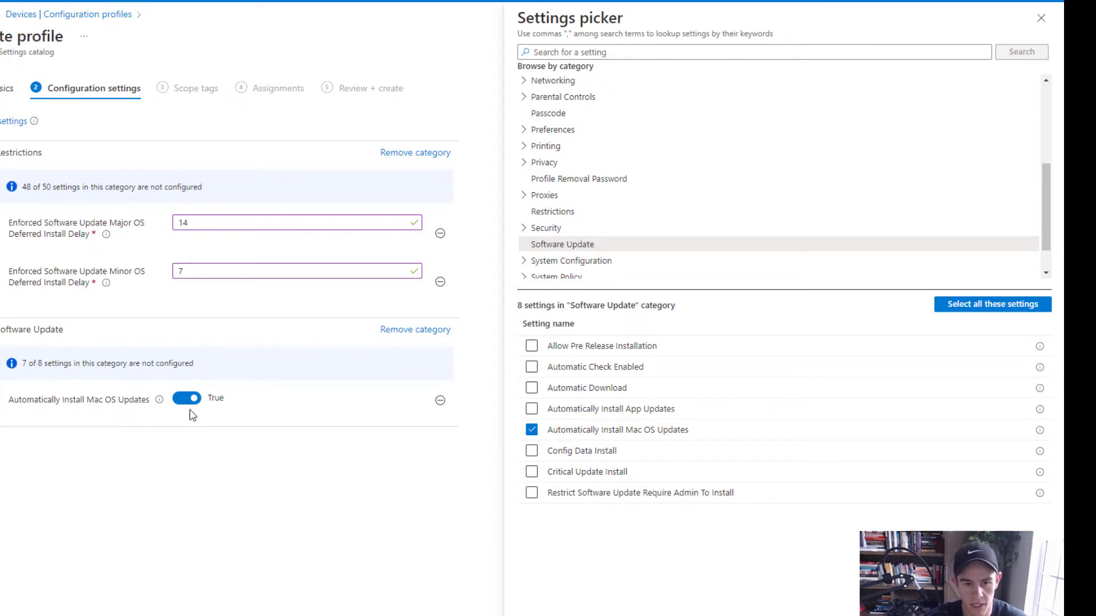
left_click(186, 398)
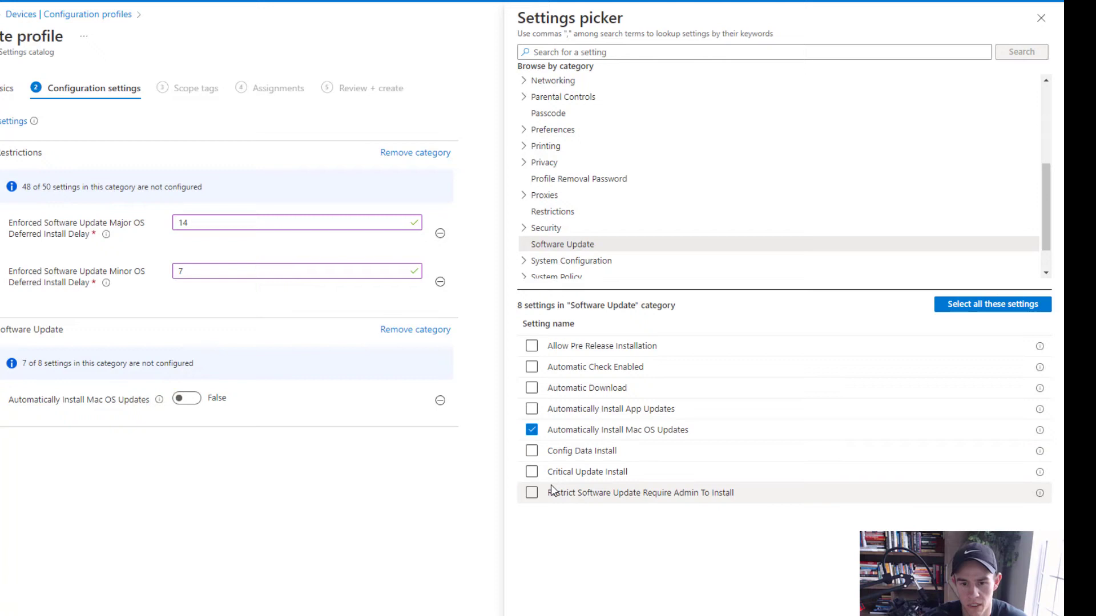
left_click(531, 471)
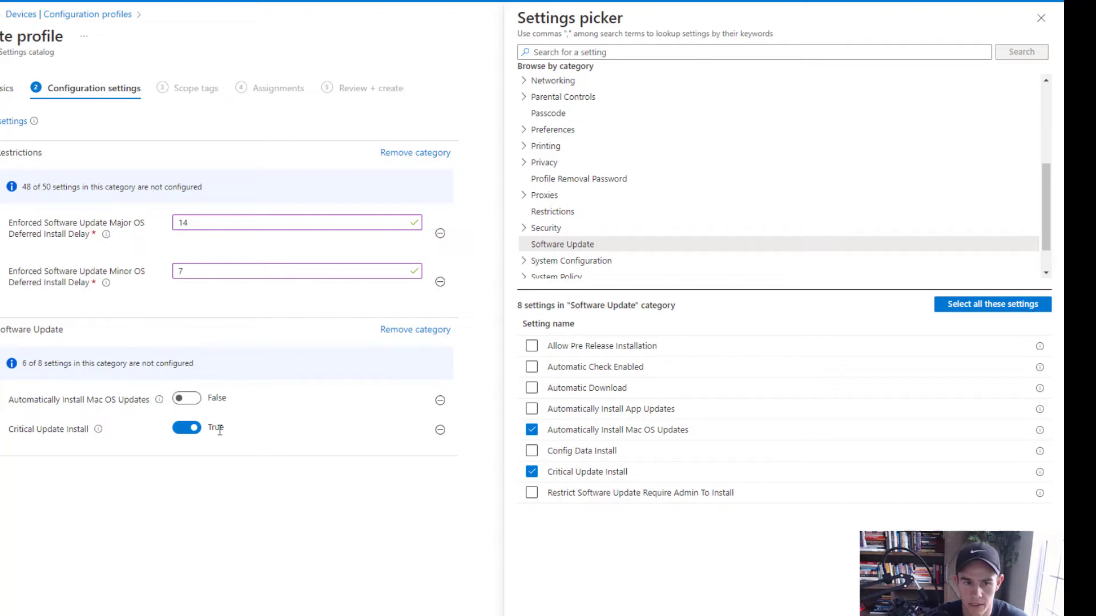
mouse_move(135, 235)
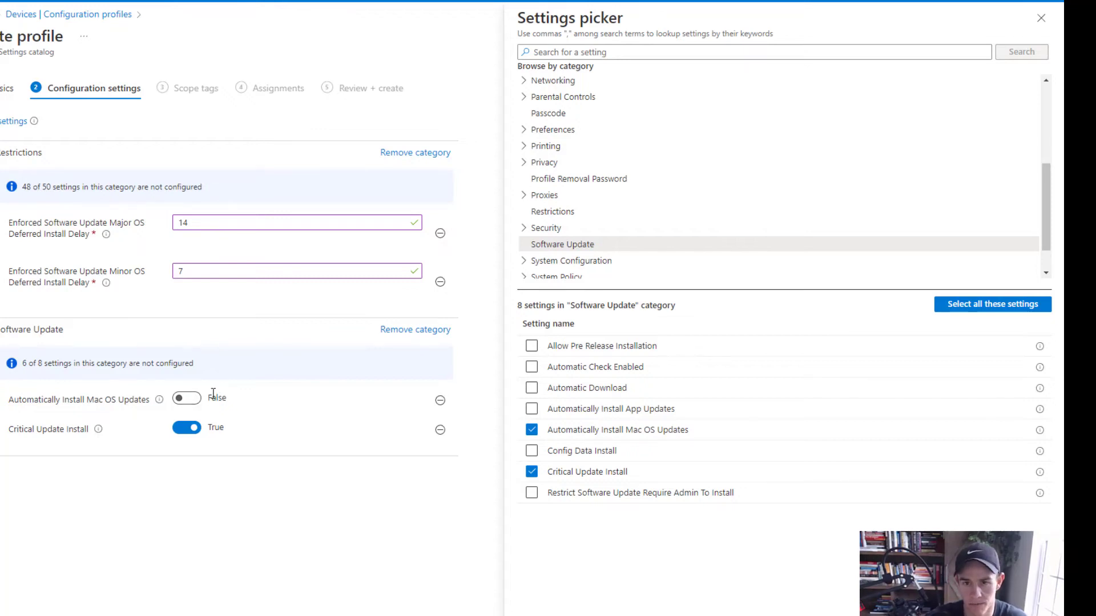
mouse_move(204, 336)
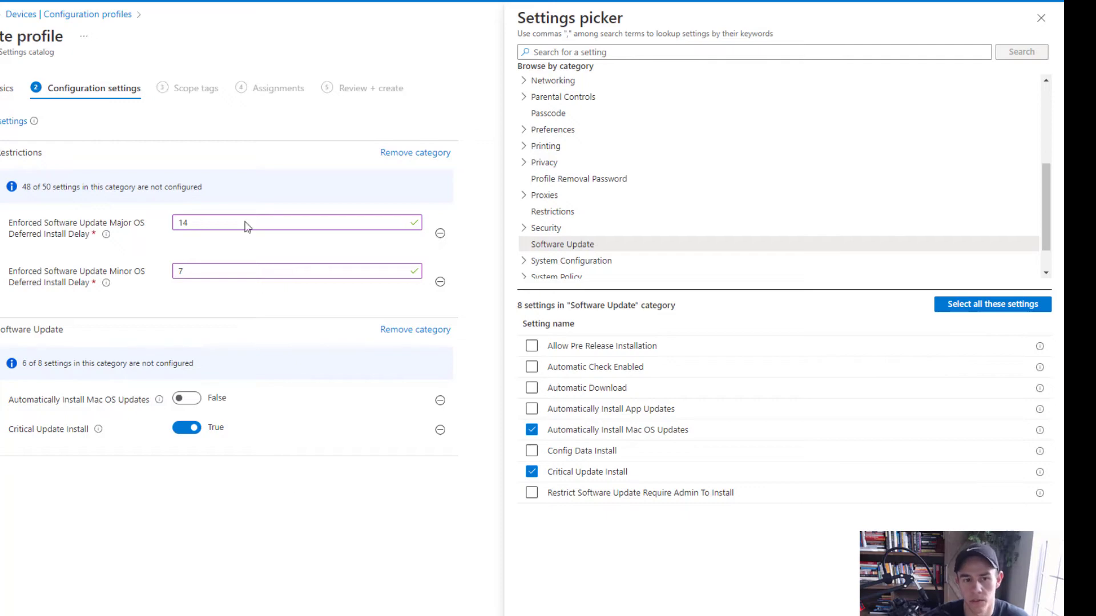
mouse_move(255, 406)
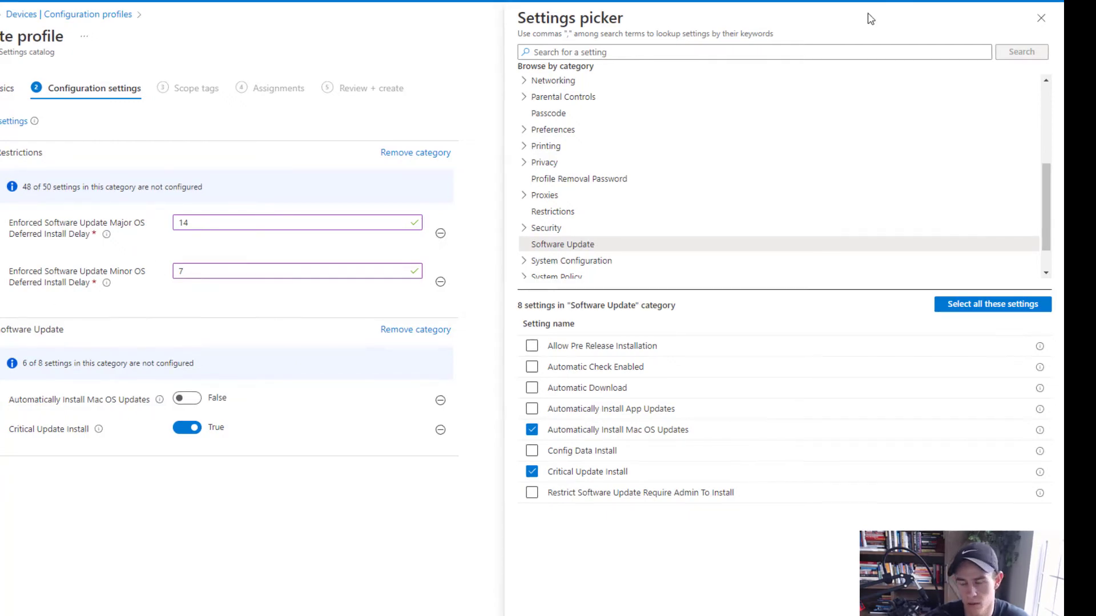
left_click(1039, 19)
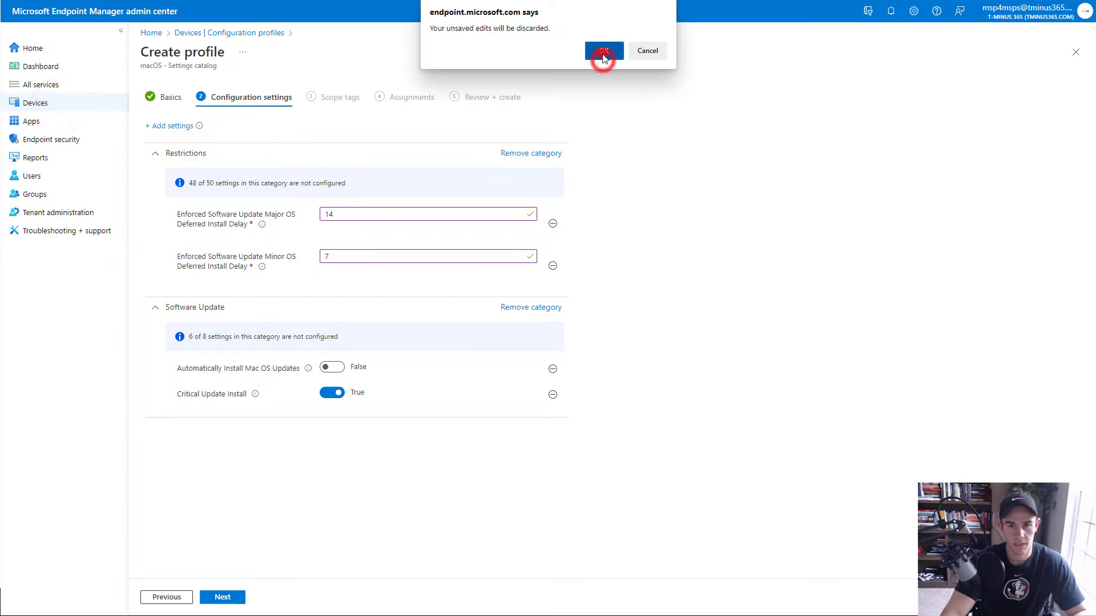
- Go to Compliance policies under Devices and start a new policy
left_click(605, 51)
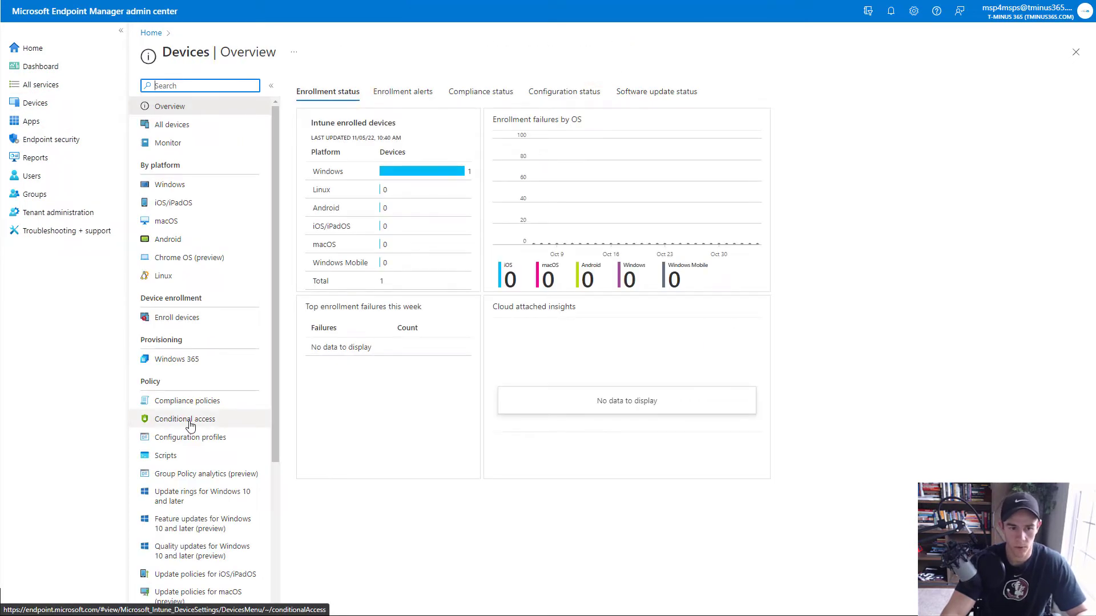
mouse_move(203, 411)
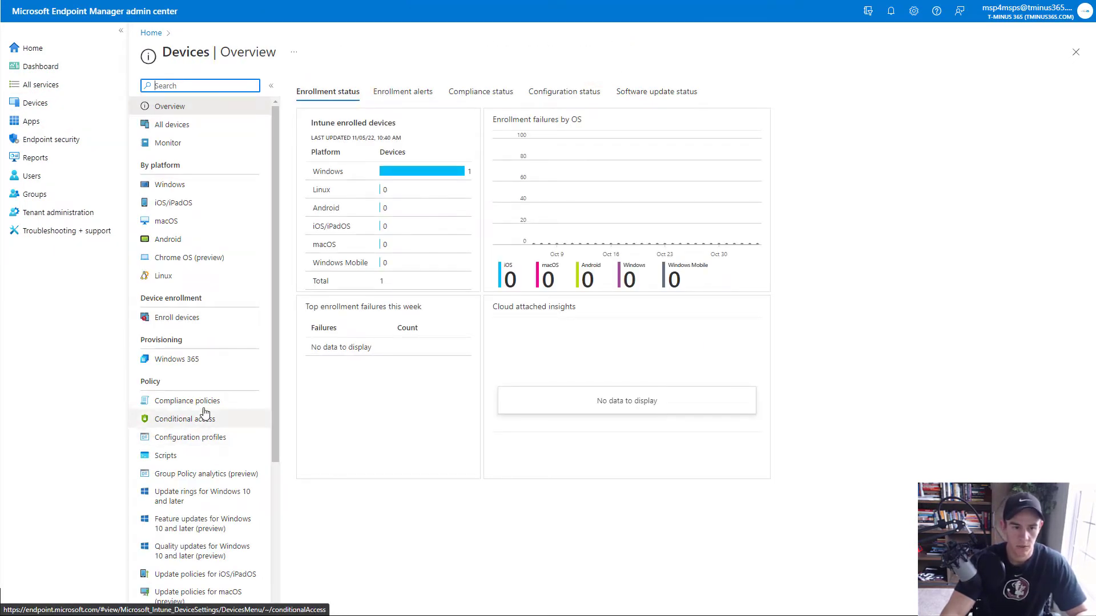
left_click(187, 401)
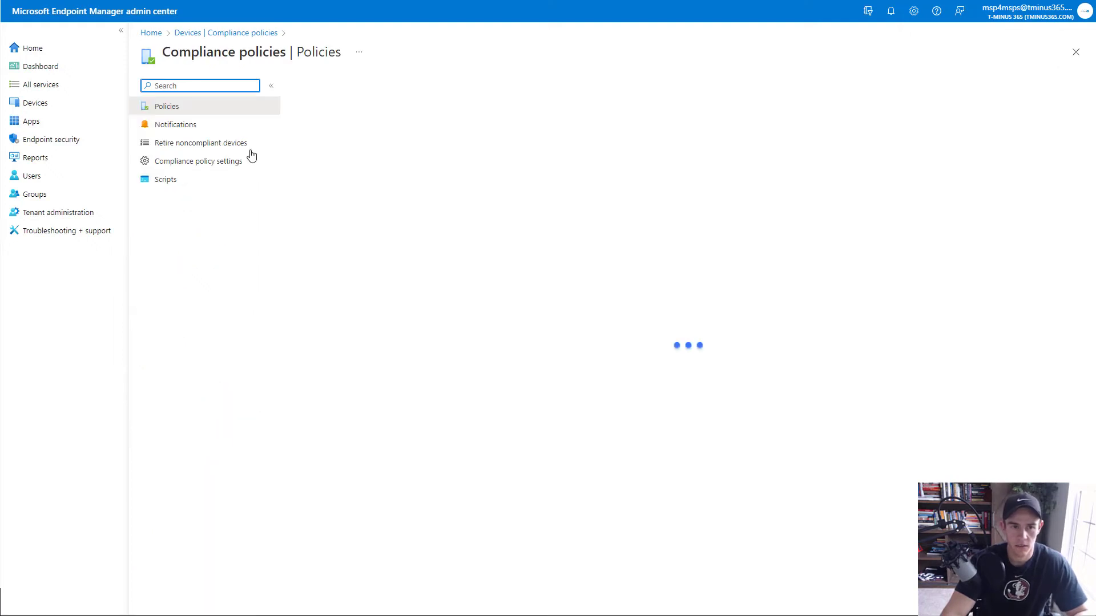
left_click(322, 130)
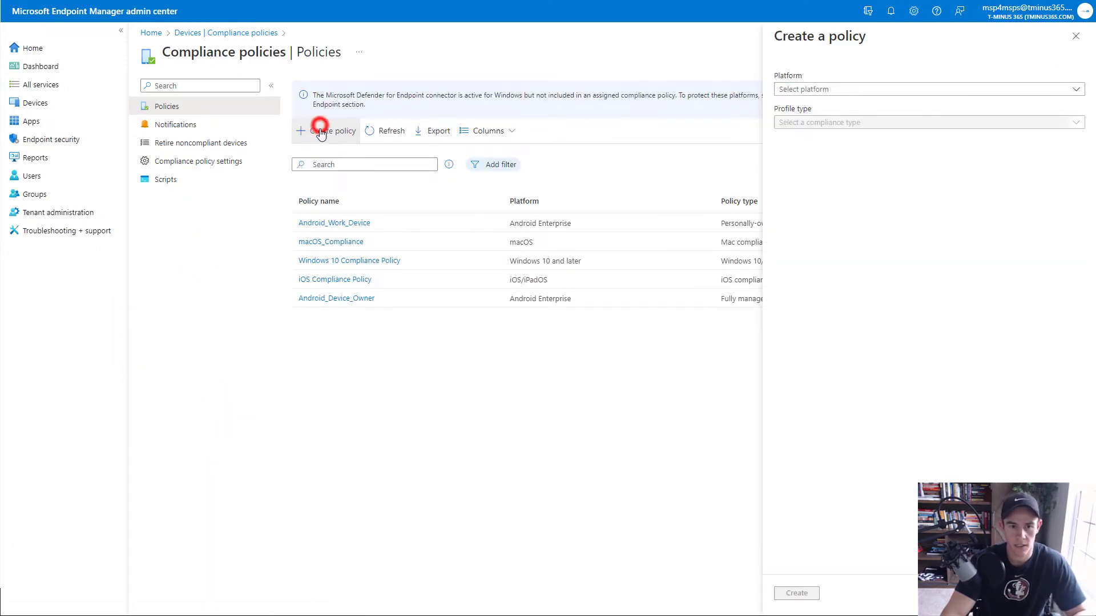
- Create the compliance policy for the macOS platform and begin its Basics details
left_click(929, 89)
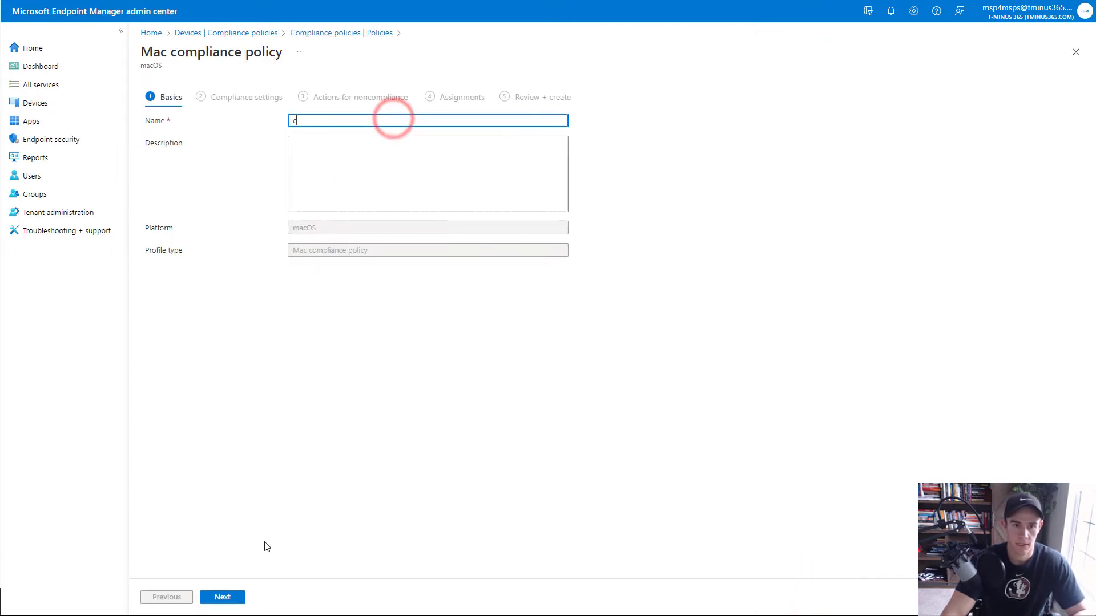
left_click(221, 597)
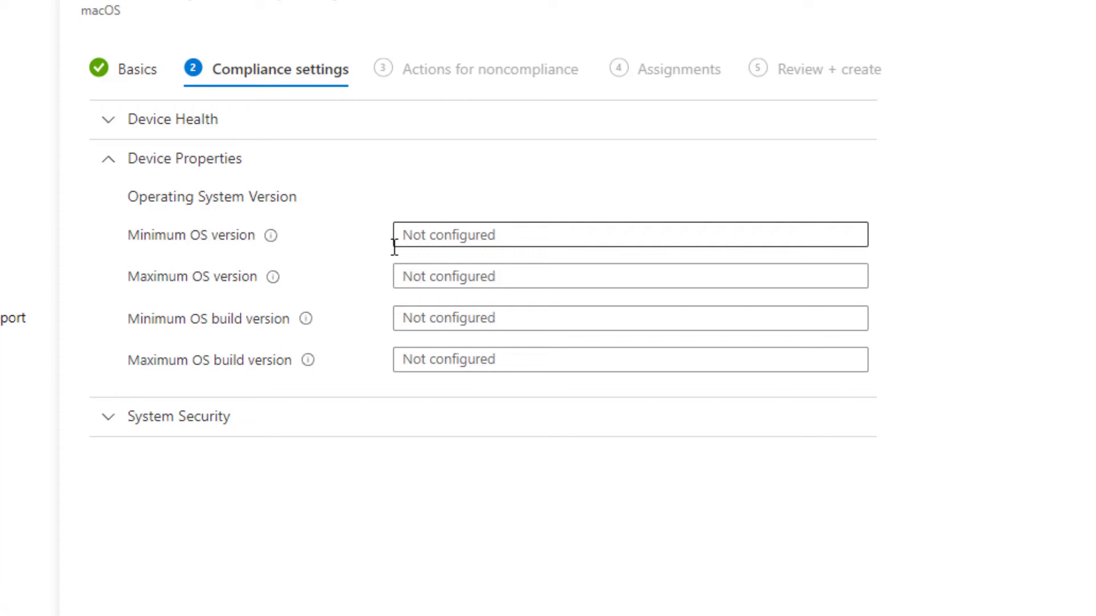
mouse_move(272, 235)
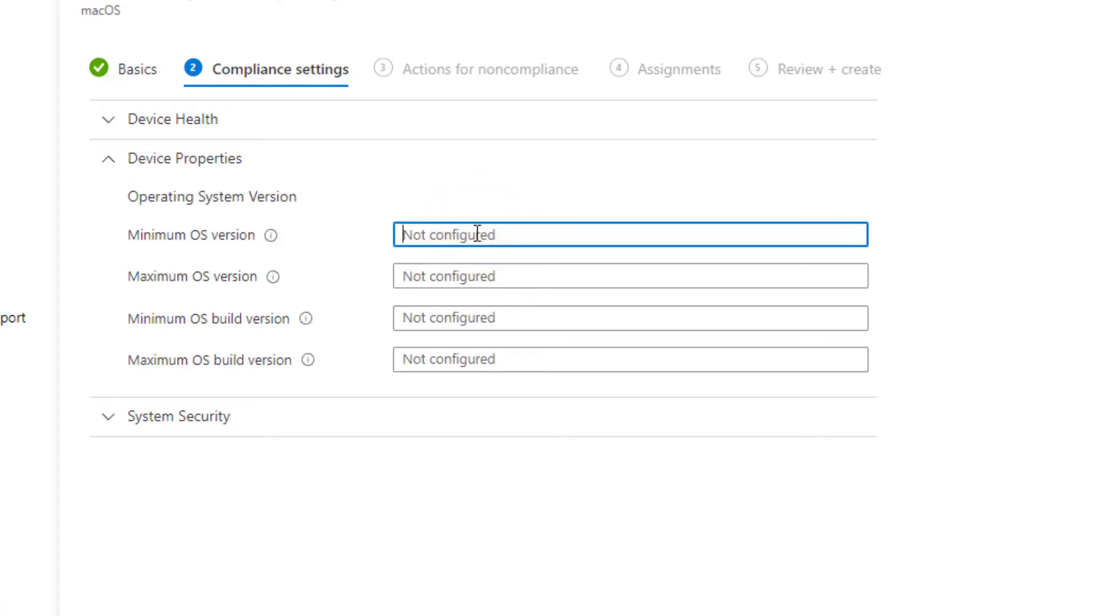
mouse_move(500, 272)
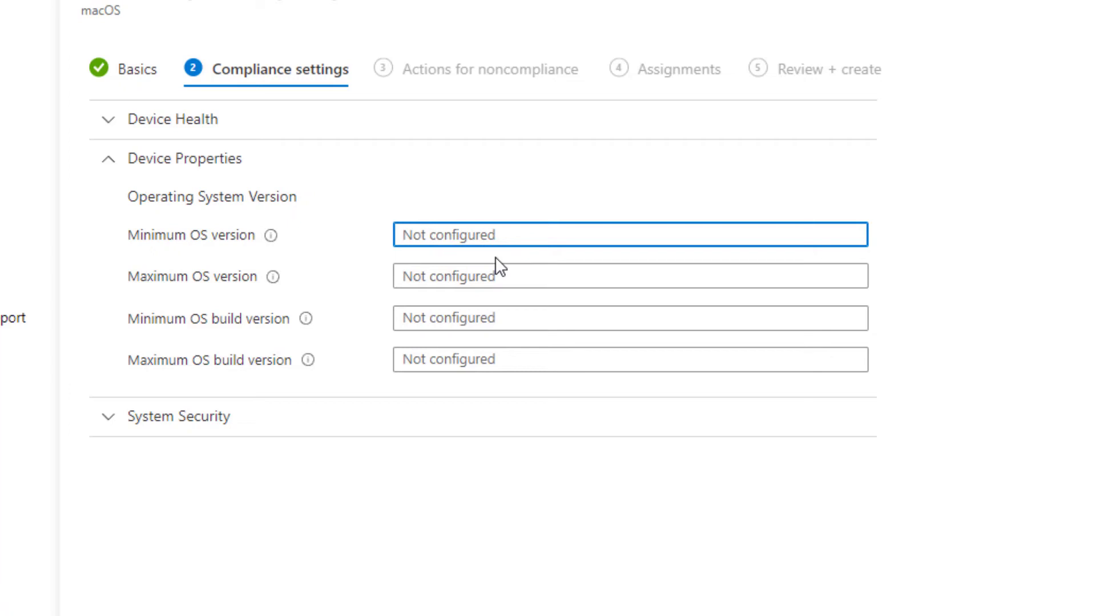
- Inspect the Minimum OS version field under Device Properties and leave it unset
left_click(515, 235)
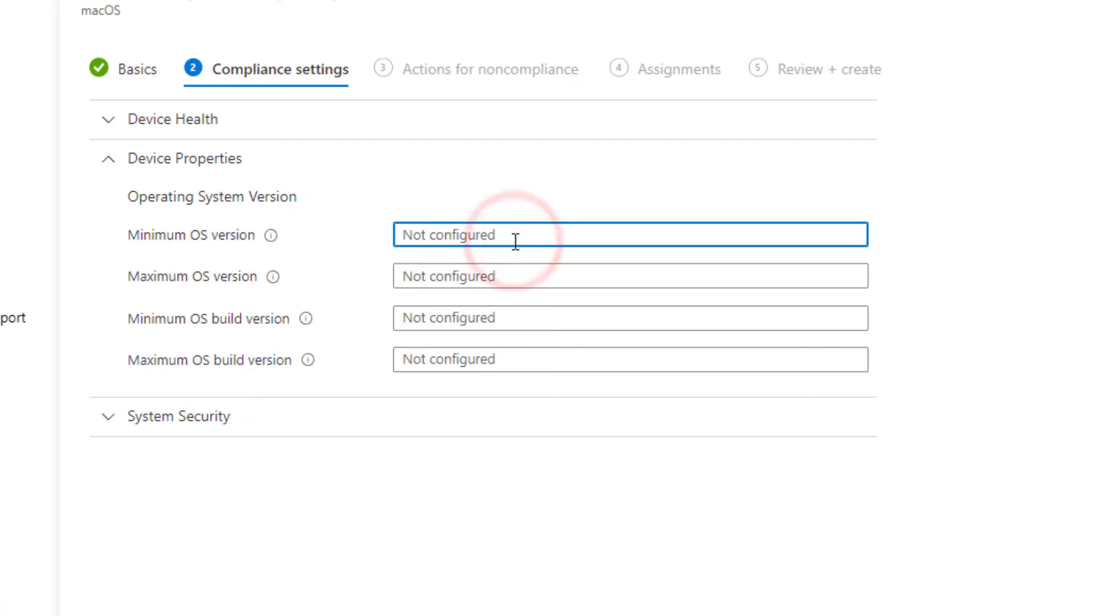
mouse_move(351, 259)
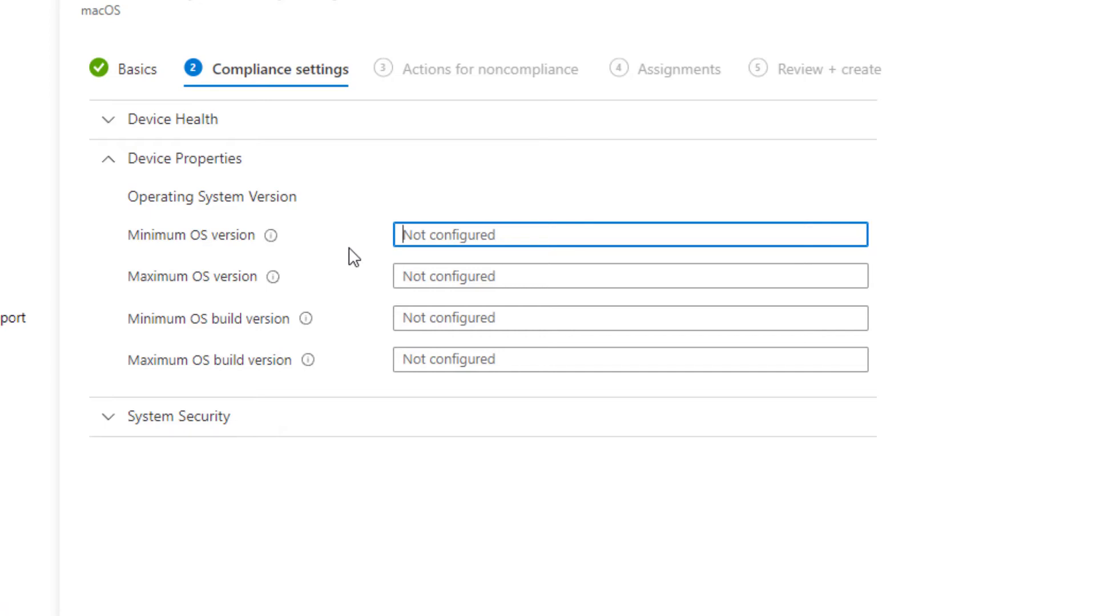
mouse_move(261, 247)
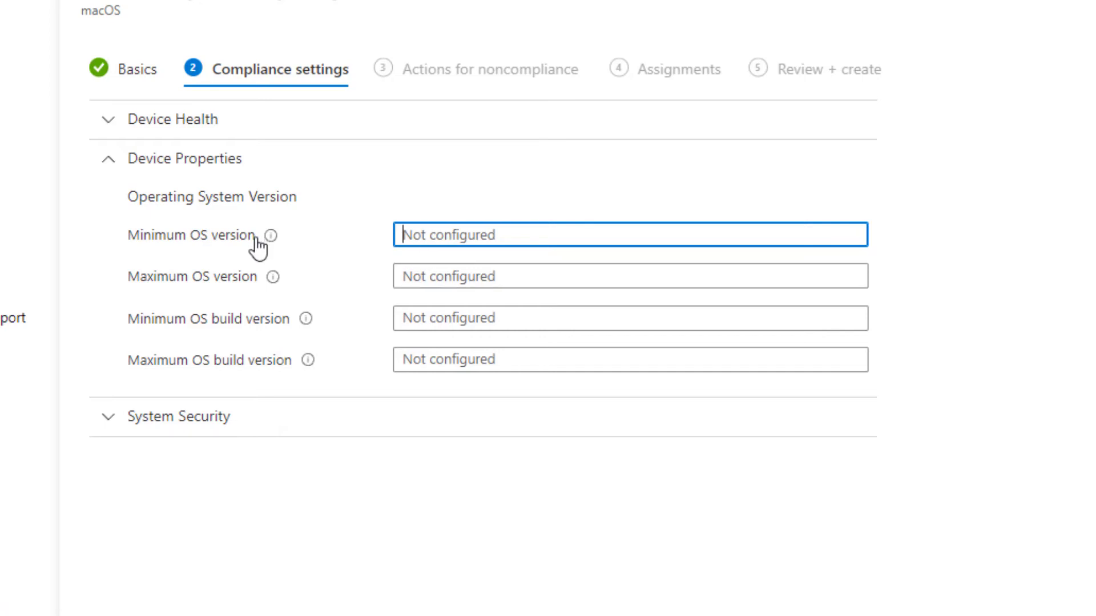
mouse_move(253, 262)
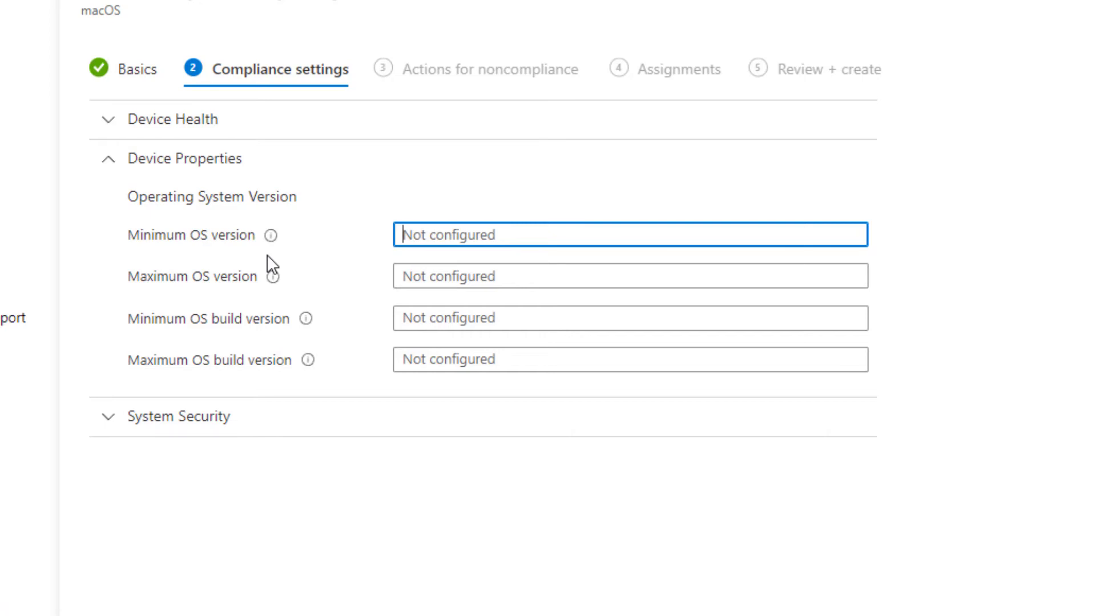
mouse_move(271, 277)
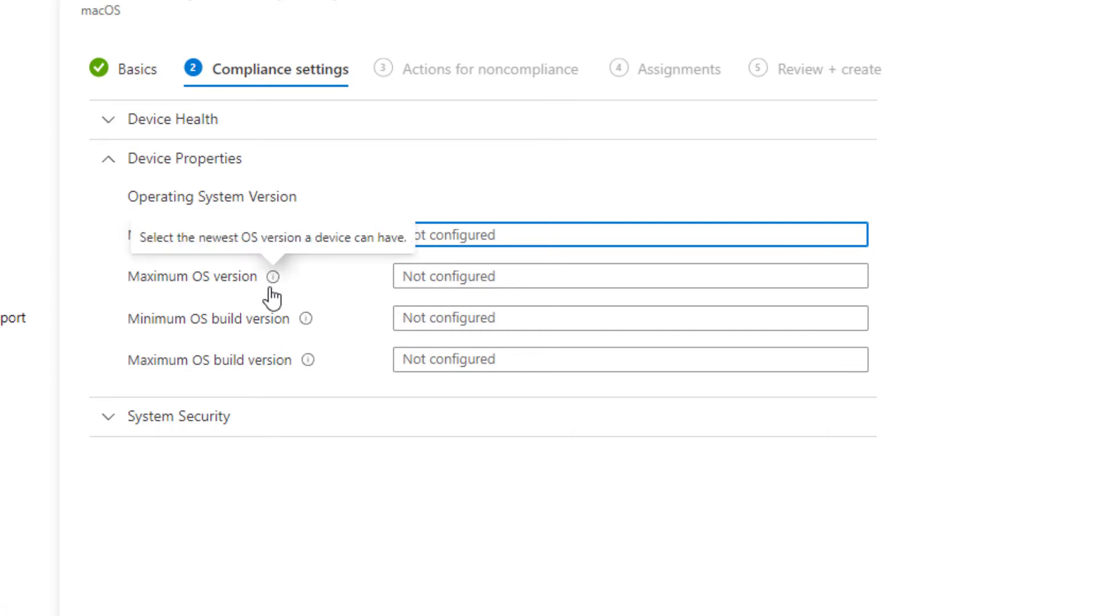
mouse_move(289, 261)
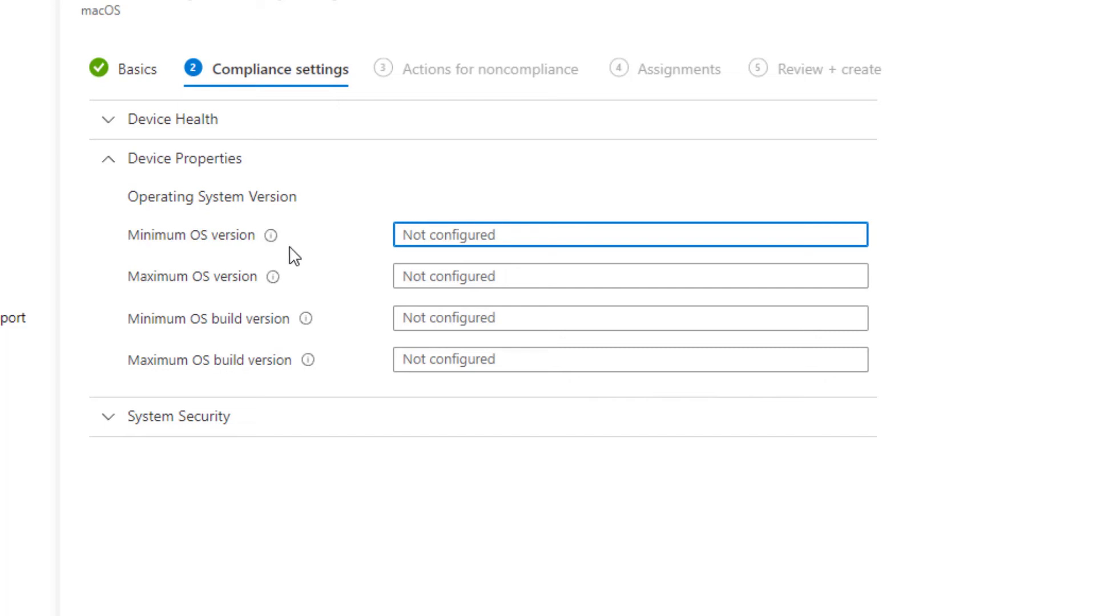
mouse_move(256, 252)
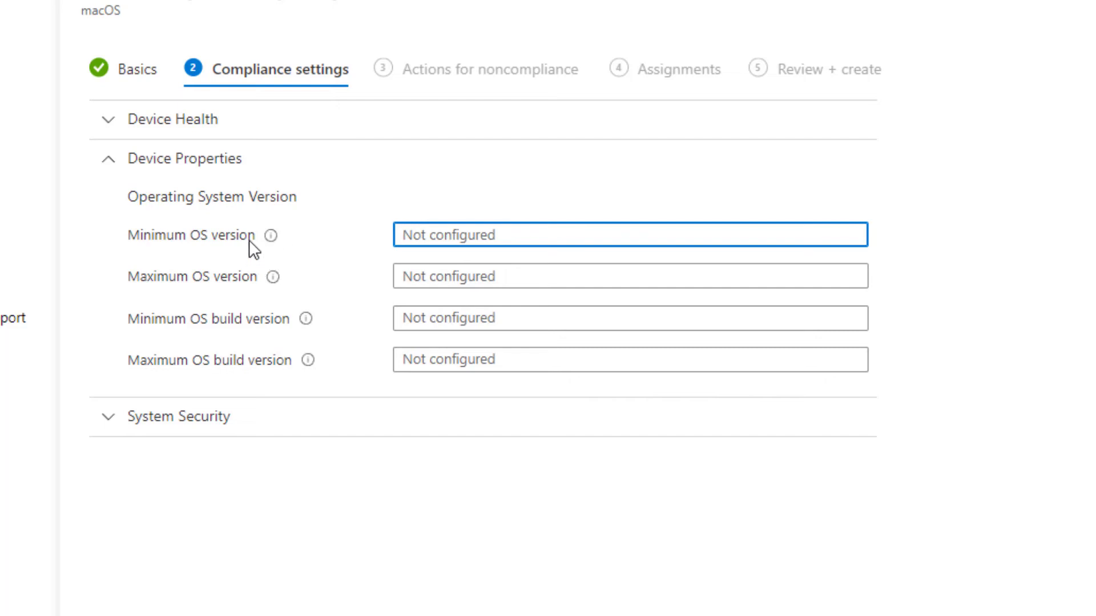
left_click(262, 248)
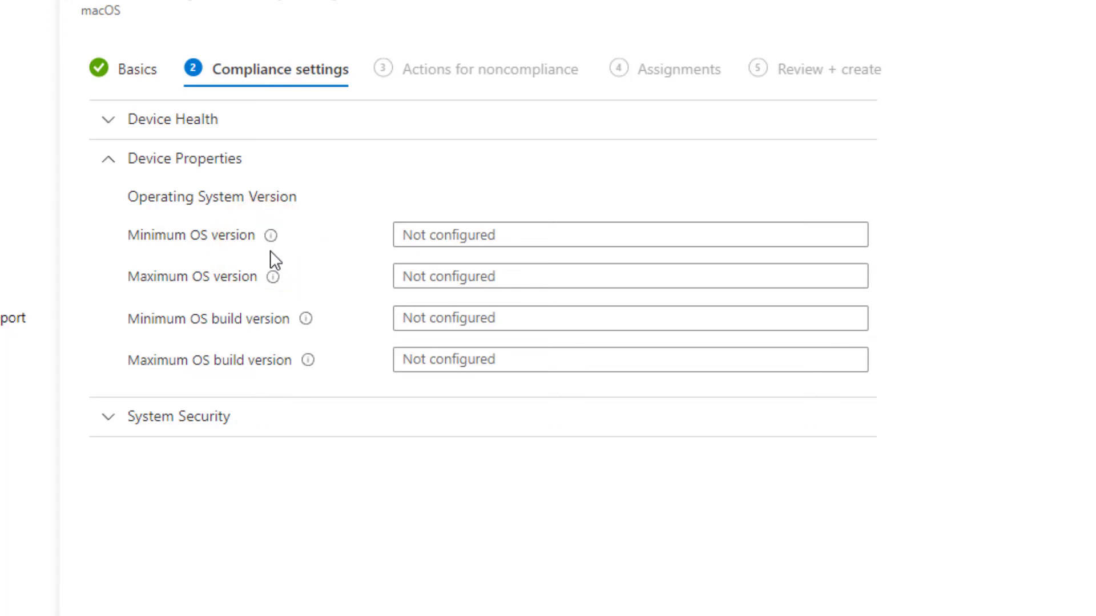
mouse_move(432, 265)
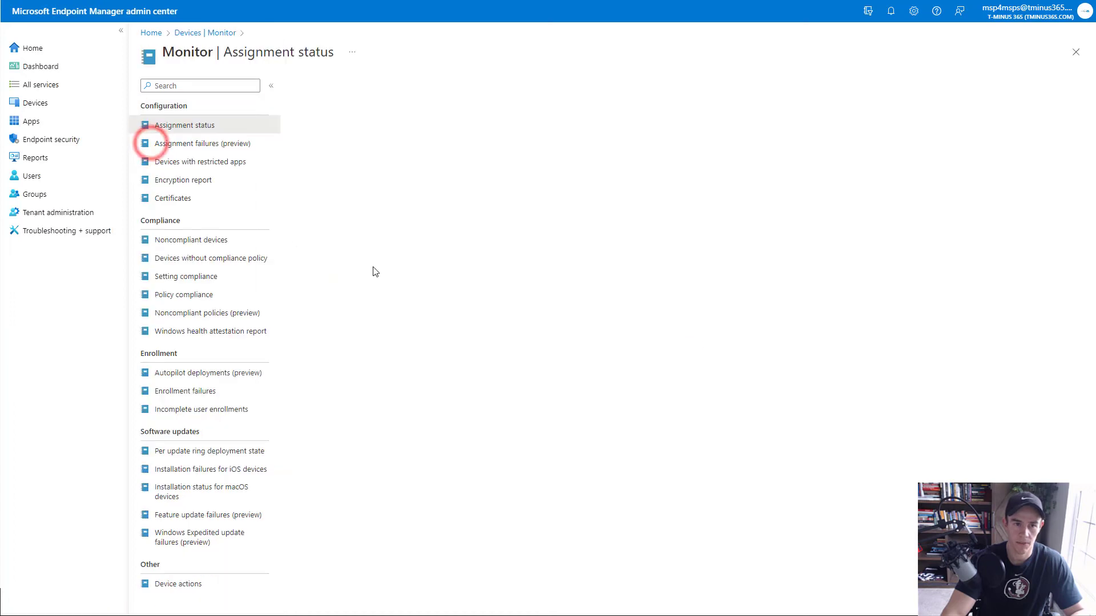
- Bring up the Installation status for macOS devices report under Software updates in Monitor
left_click(184, 125)
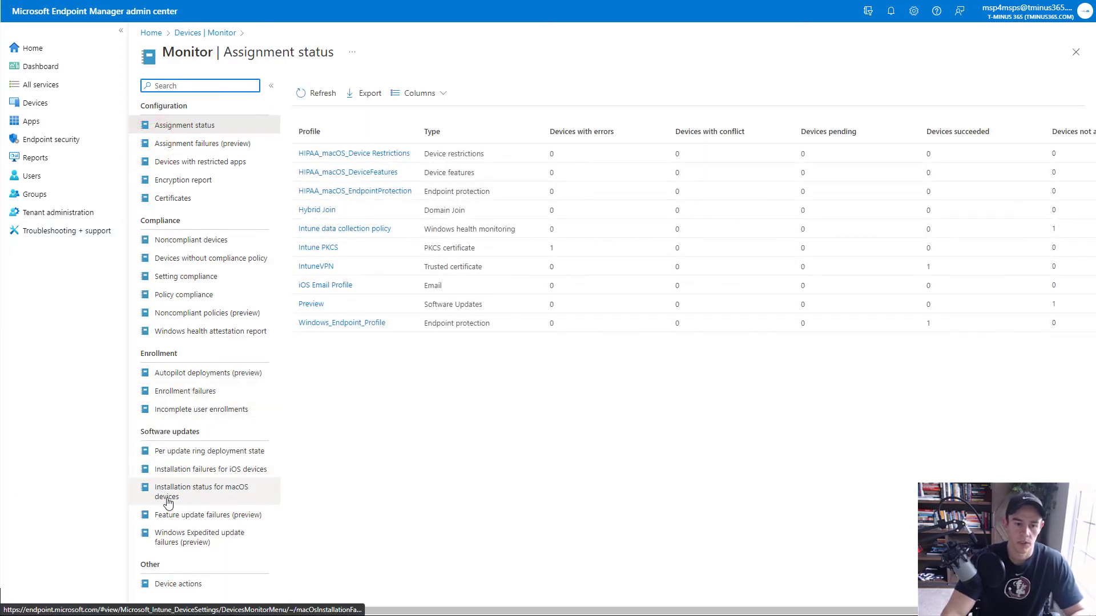
left_click(201, 491)
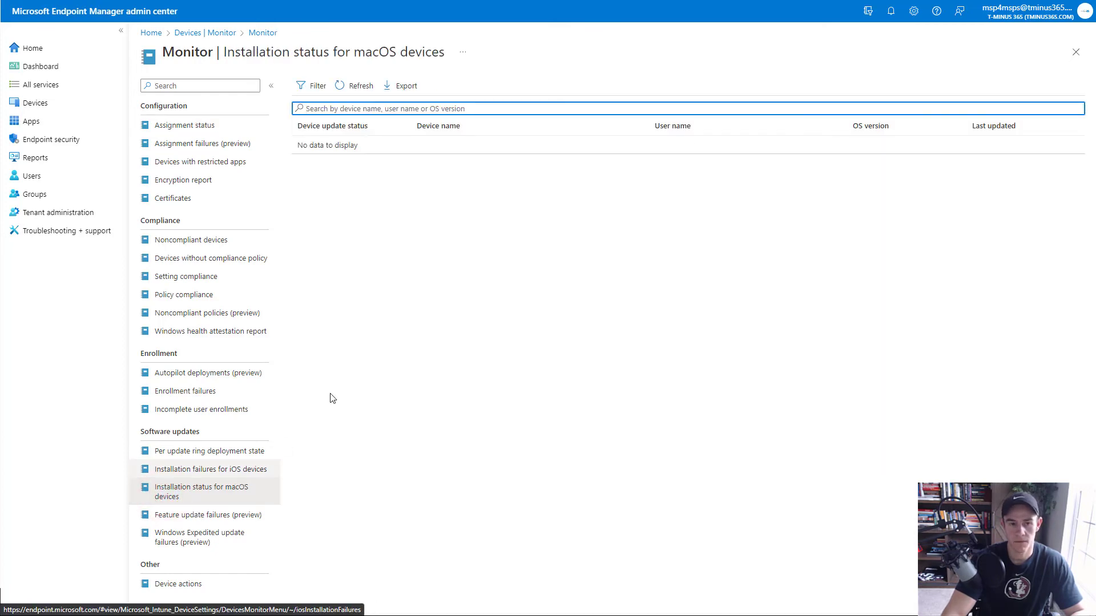
mouse_move(696, 177)
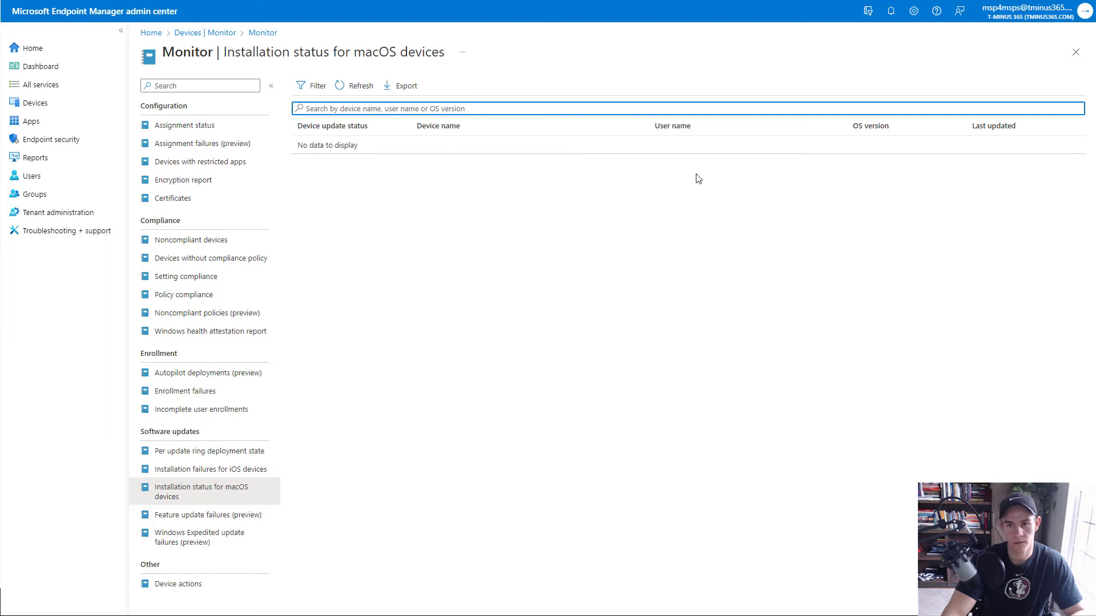
mouse_move(302, 148)
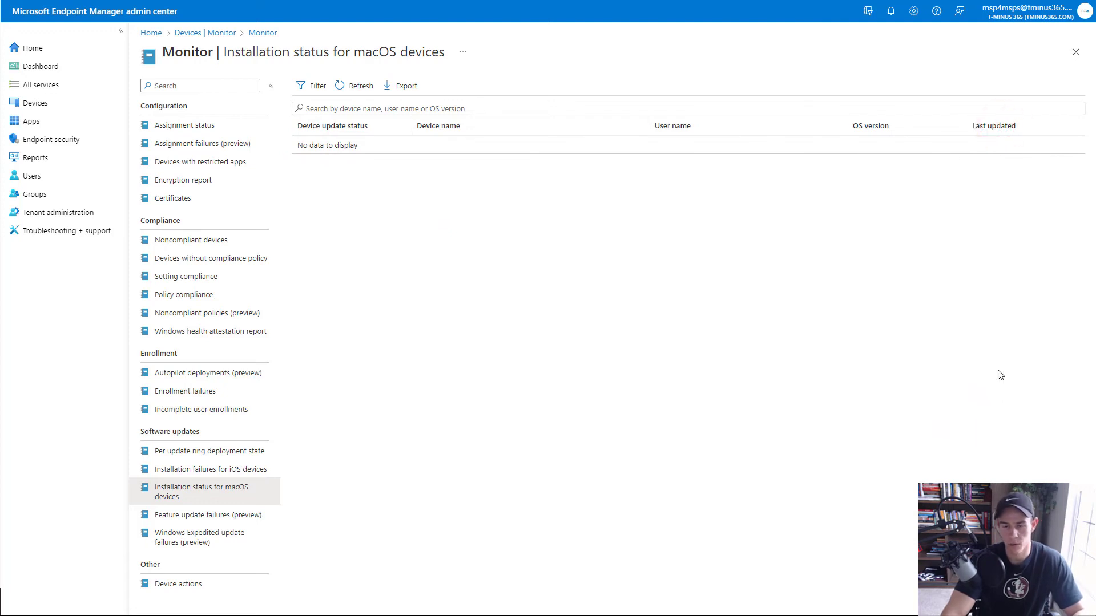
mouse_move(525, 300)
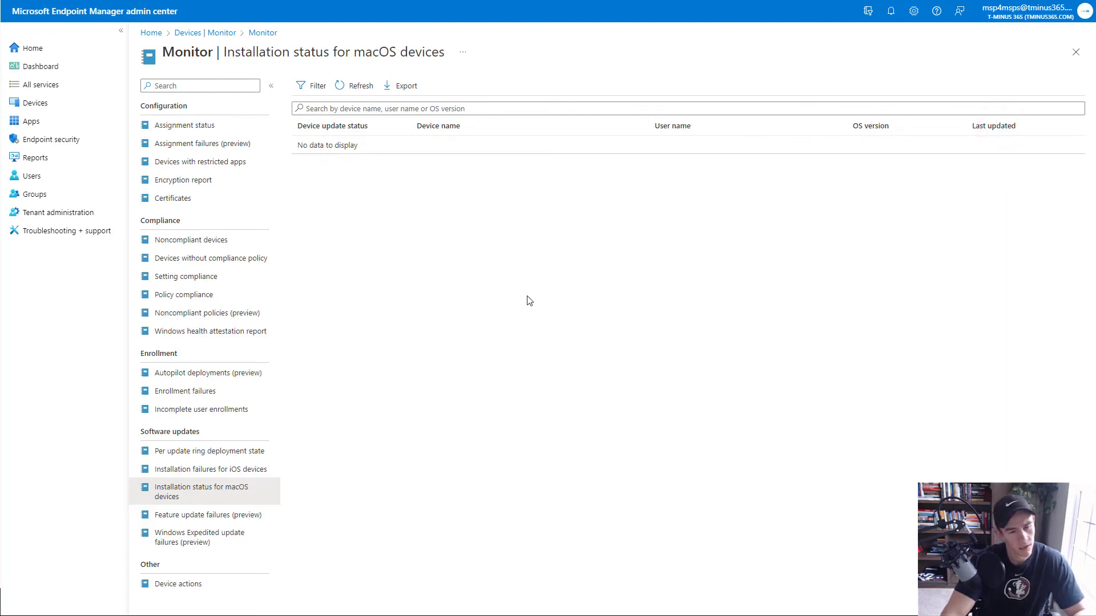
mouse_move(470, 333)
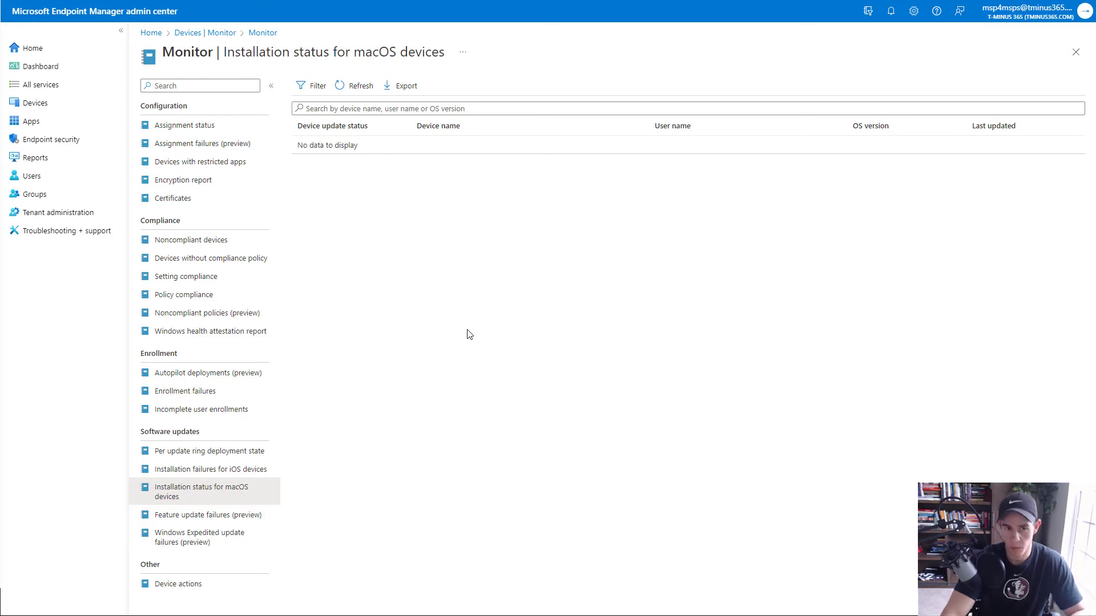